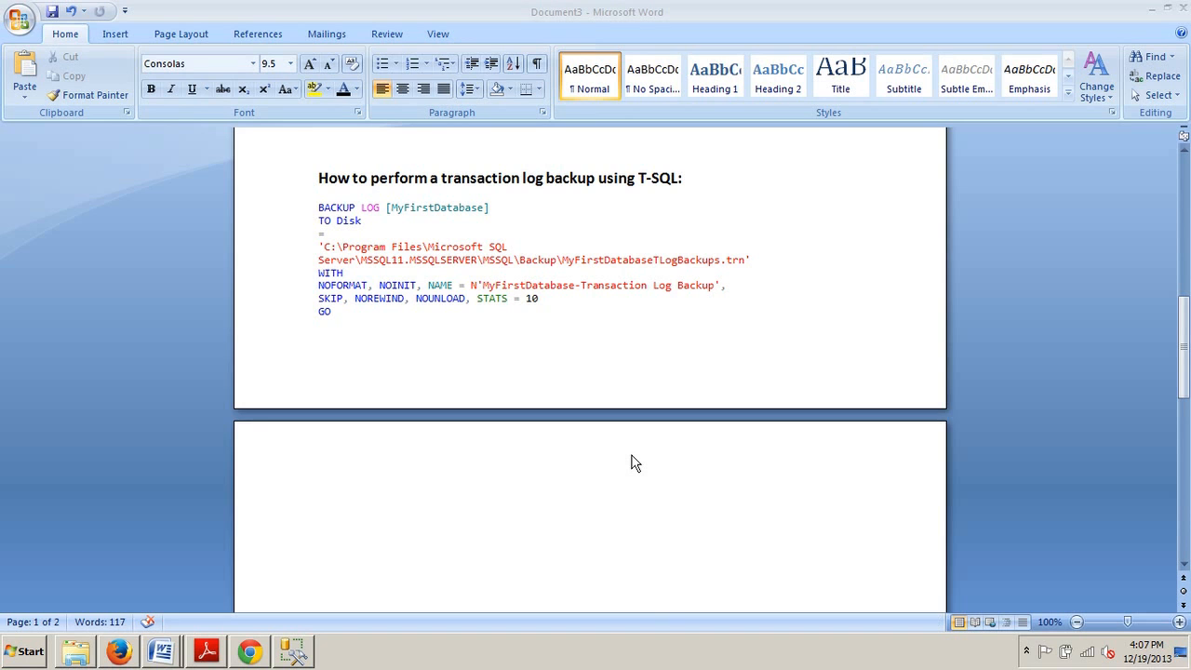
Switch from the Word script document to SQL Server Management Studio via the taskbar.
left_click(294, 651)
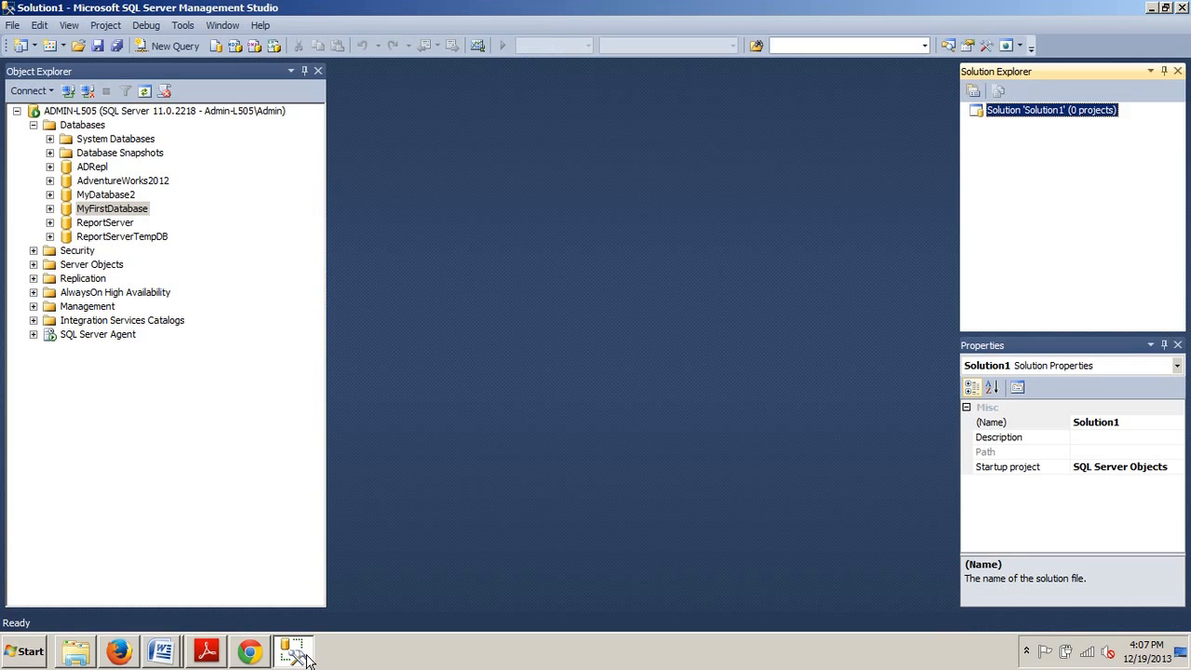
mouse_move(239, 566)
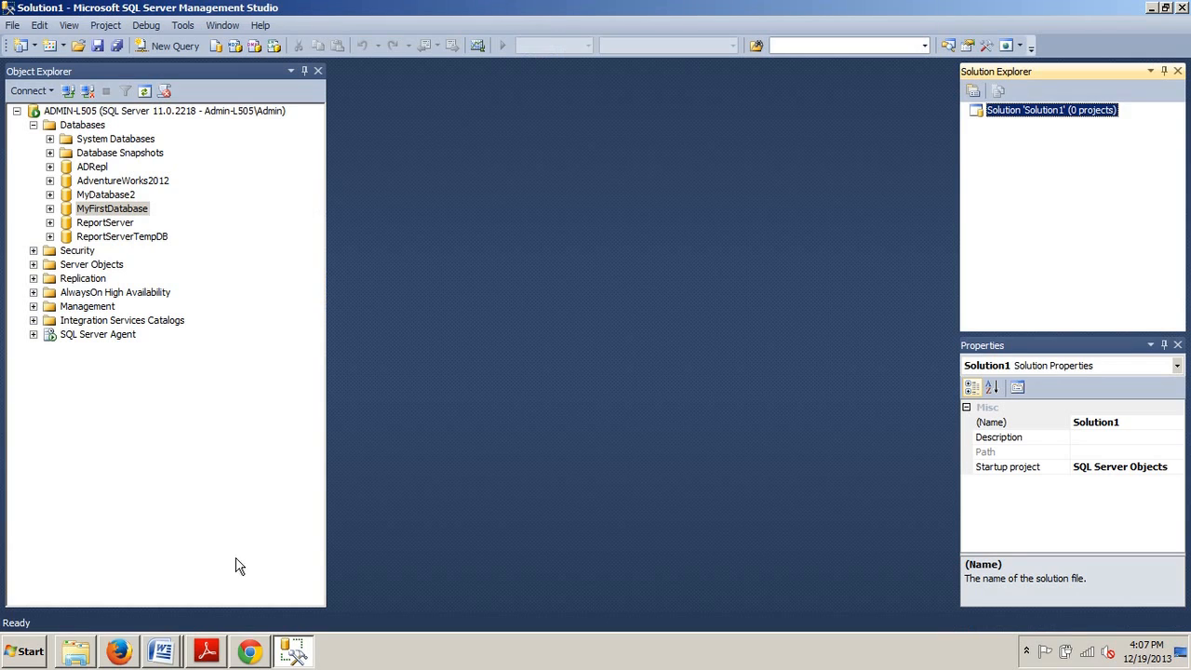
mouse_move(59, 173)
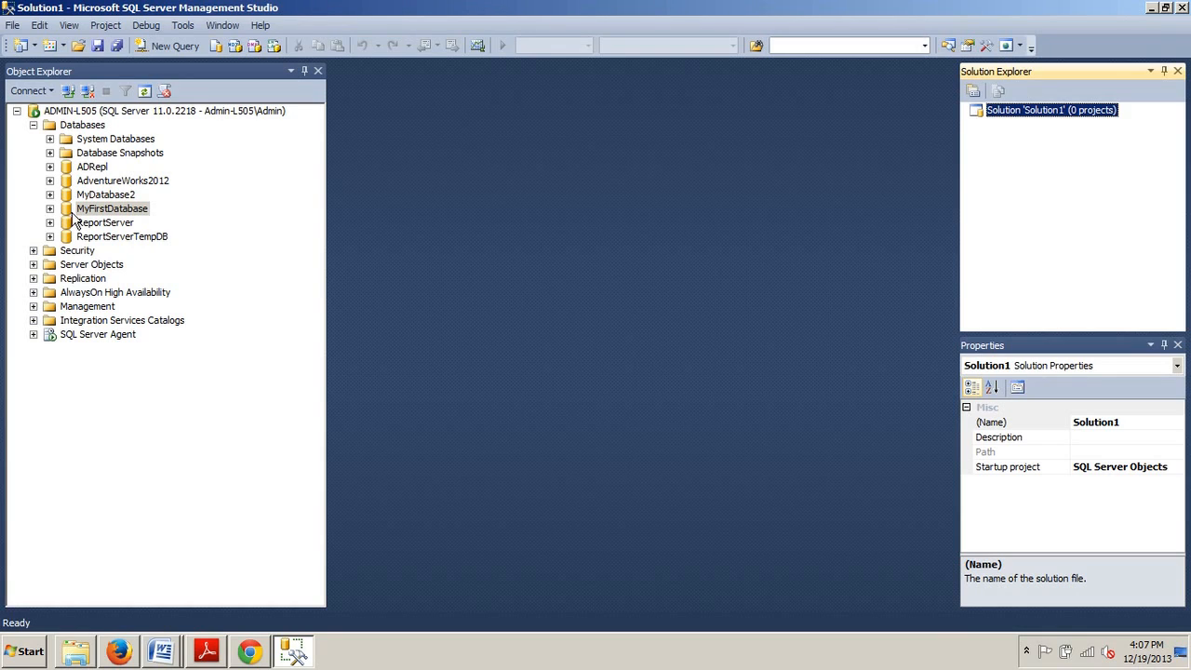
mouse_move(93, 214)
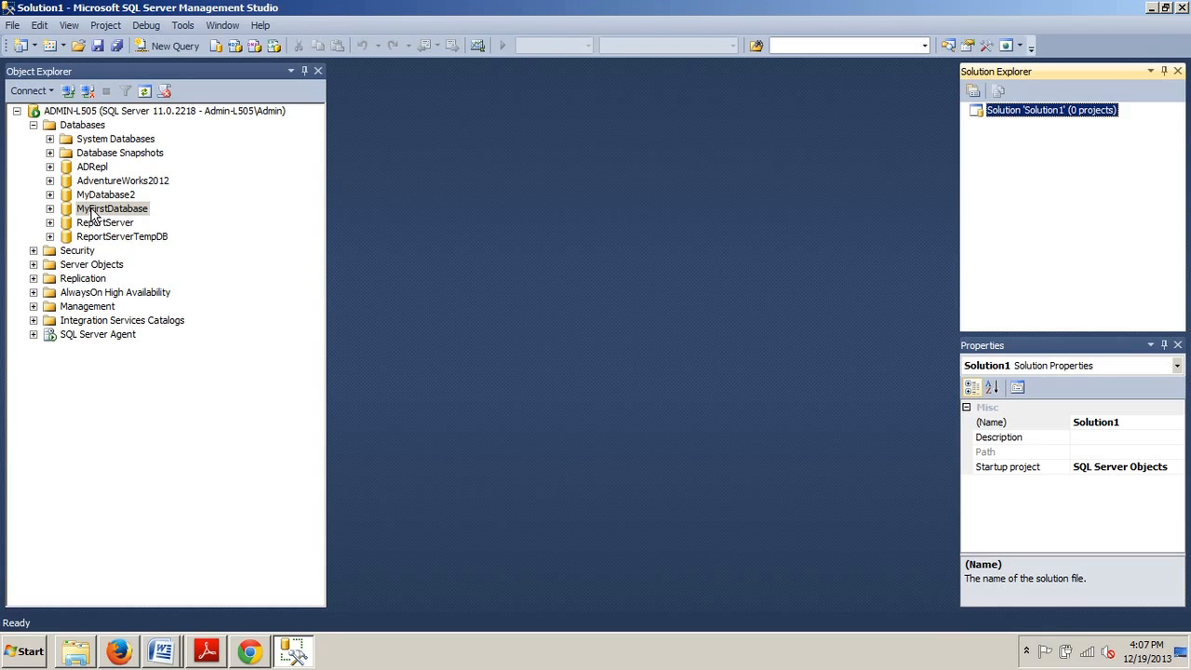
mouse_move(101, 216)
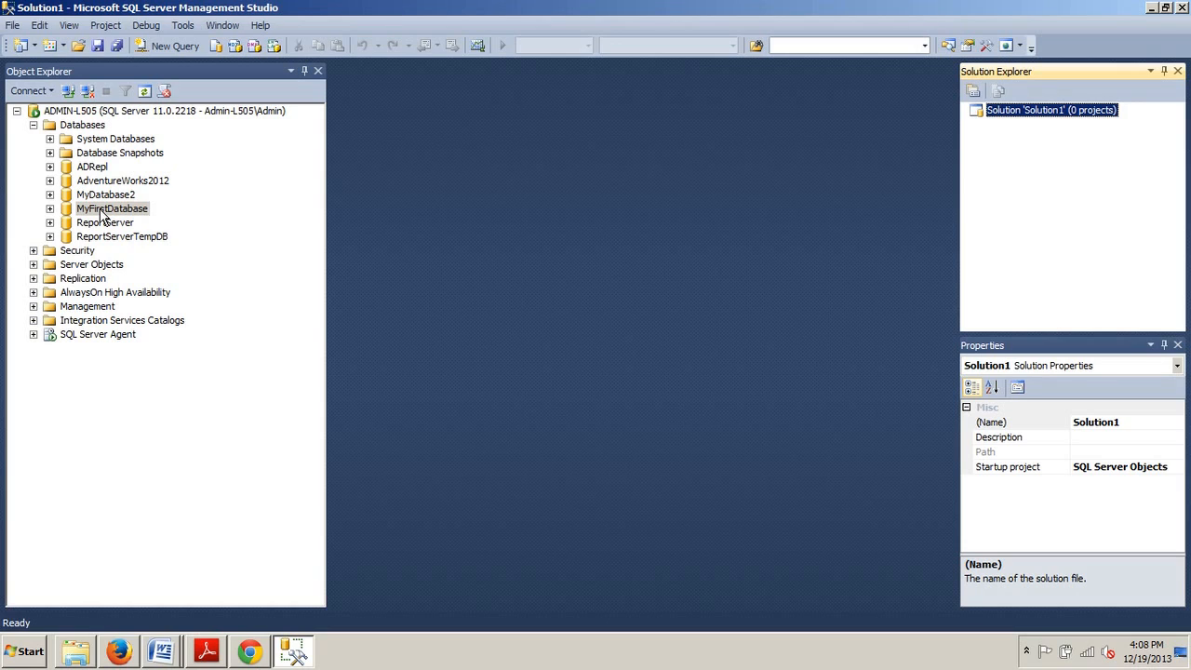
mouse_move(109, 212)
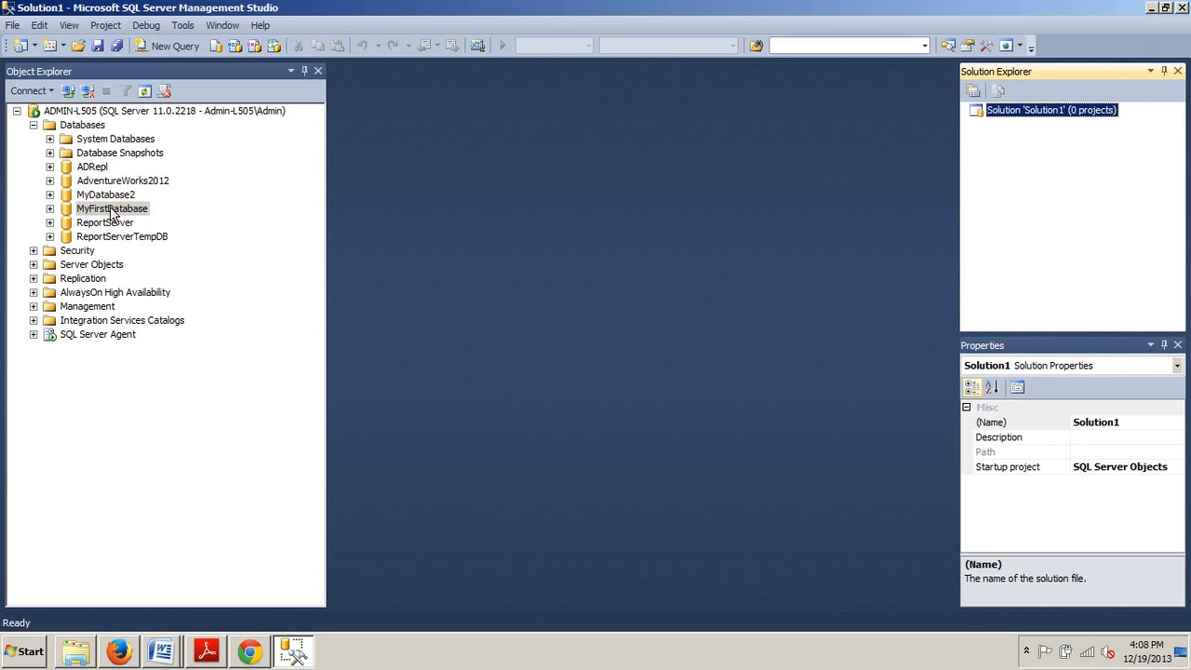
mouse_move(97, 197)
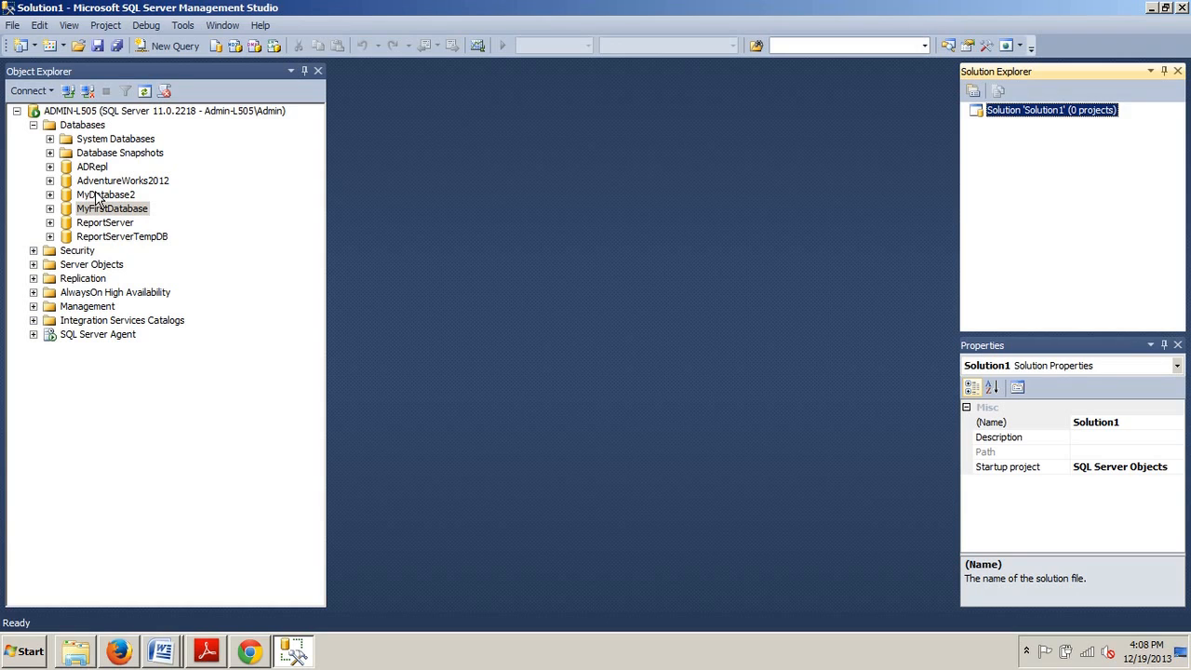
Start the Back Up task for MyFirstDatabase from its Tasks menu.
right_click(111, 208)
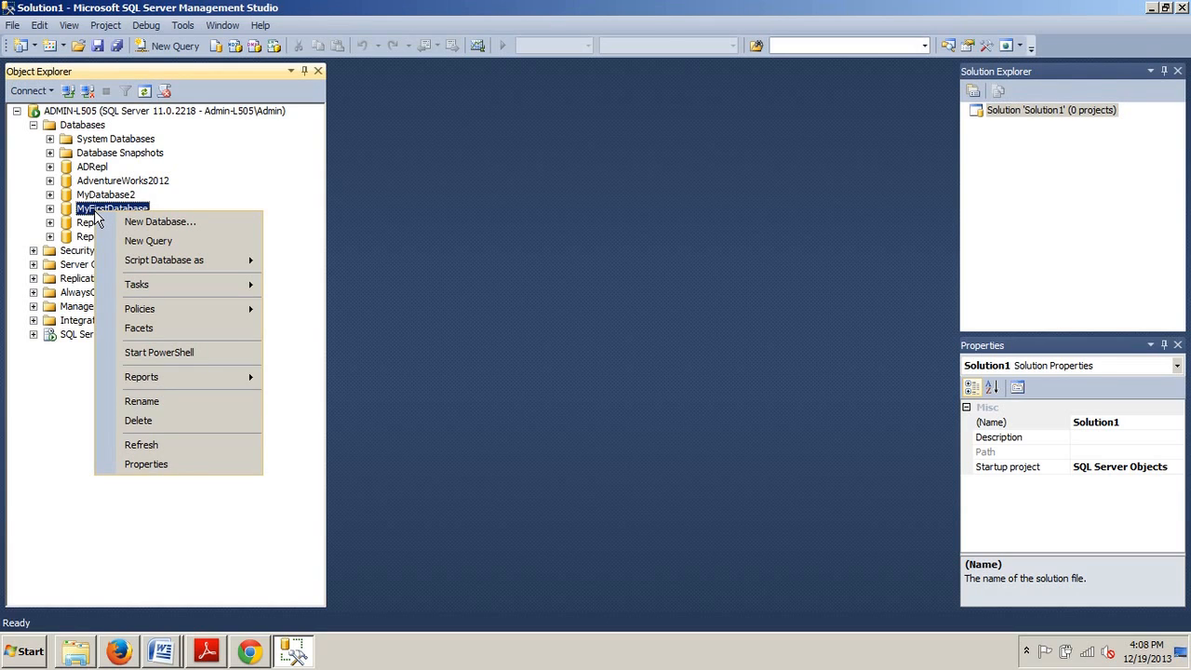
mouse_move(153, 283)
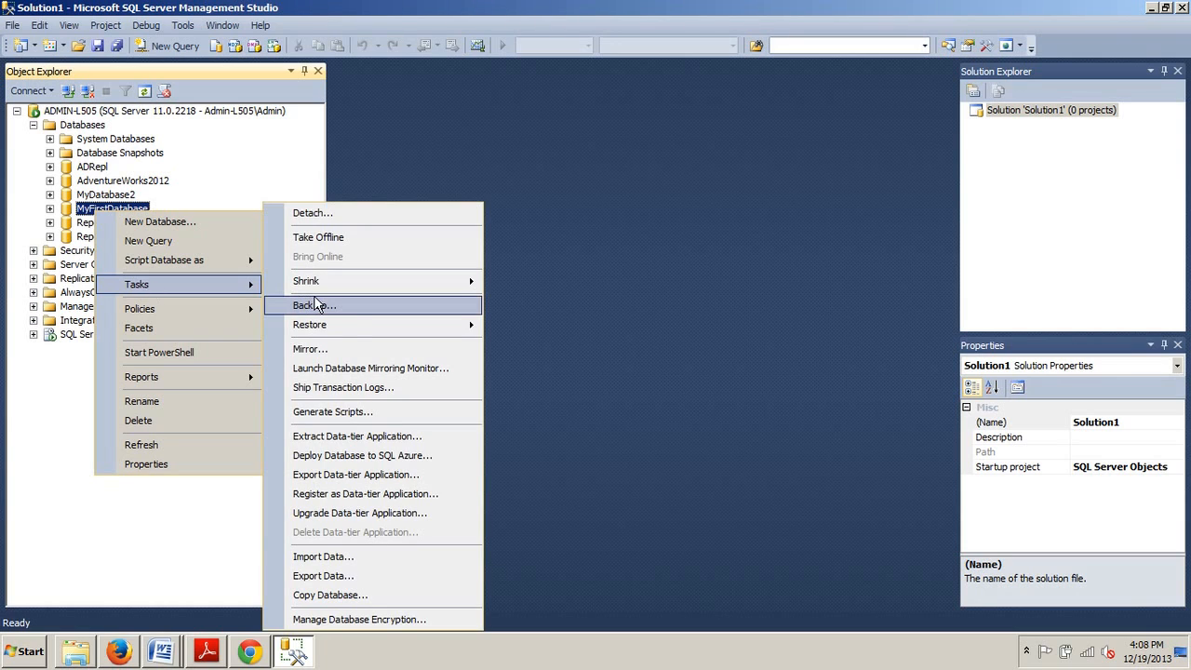
left_click(312, 305)
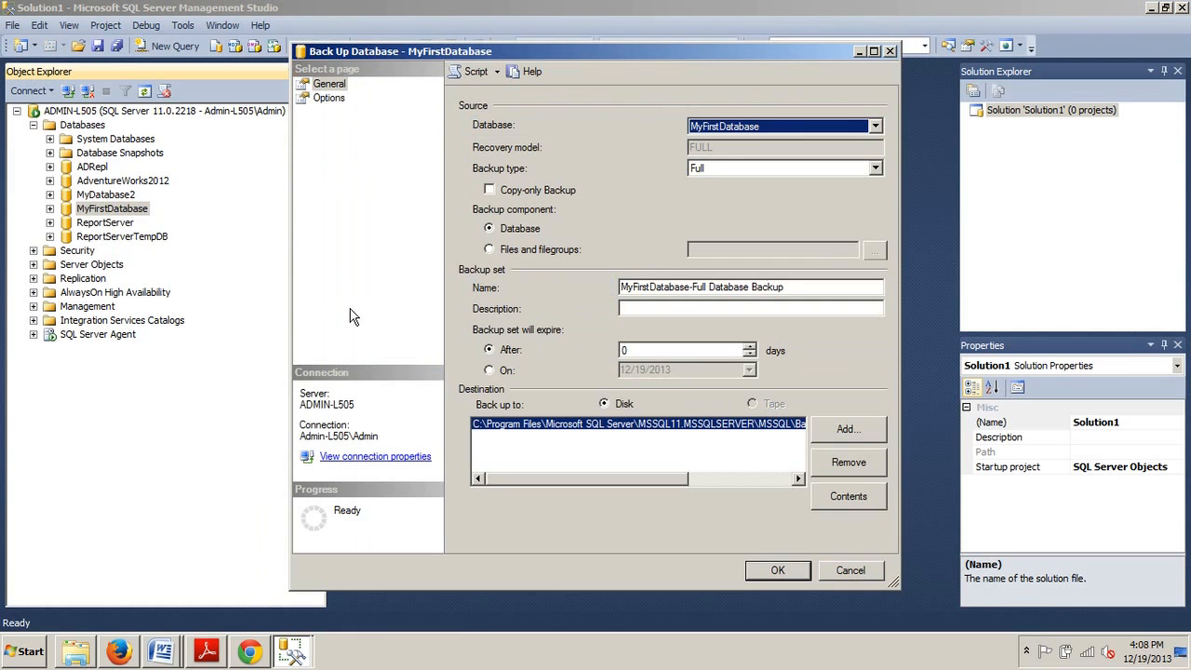
mouse_move(874, 177)
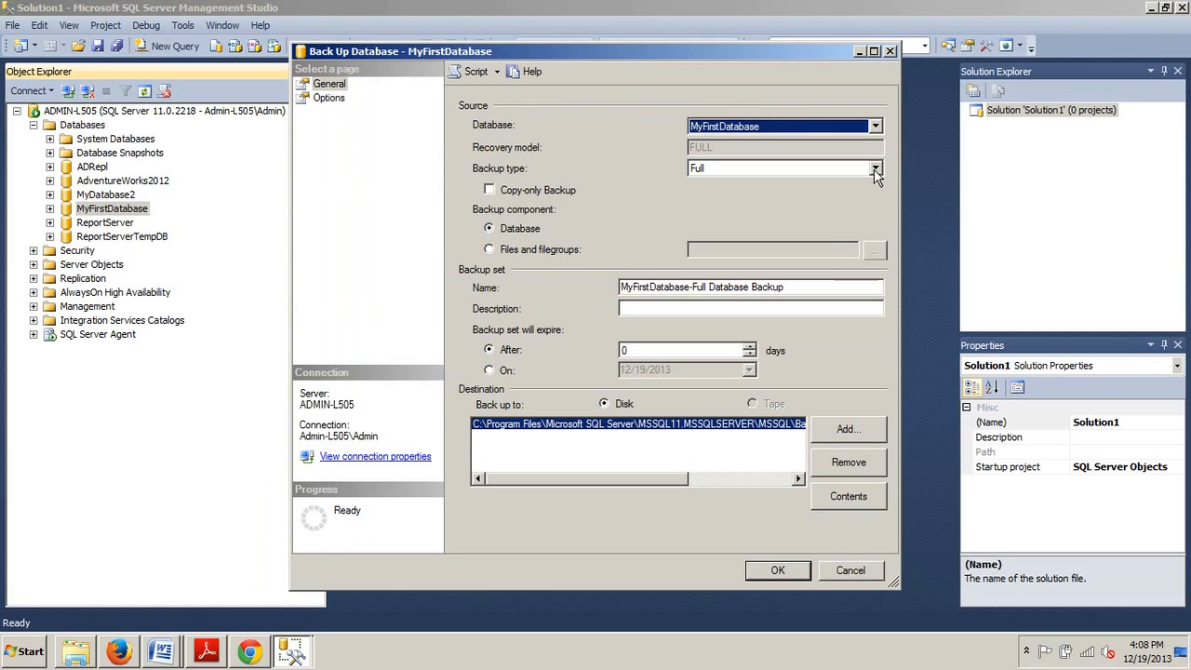
Set the backup type to Transaction Log (after briefly trying Differential).
left_click(875, 167)
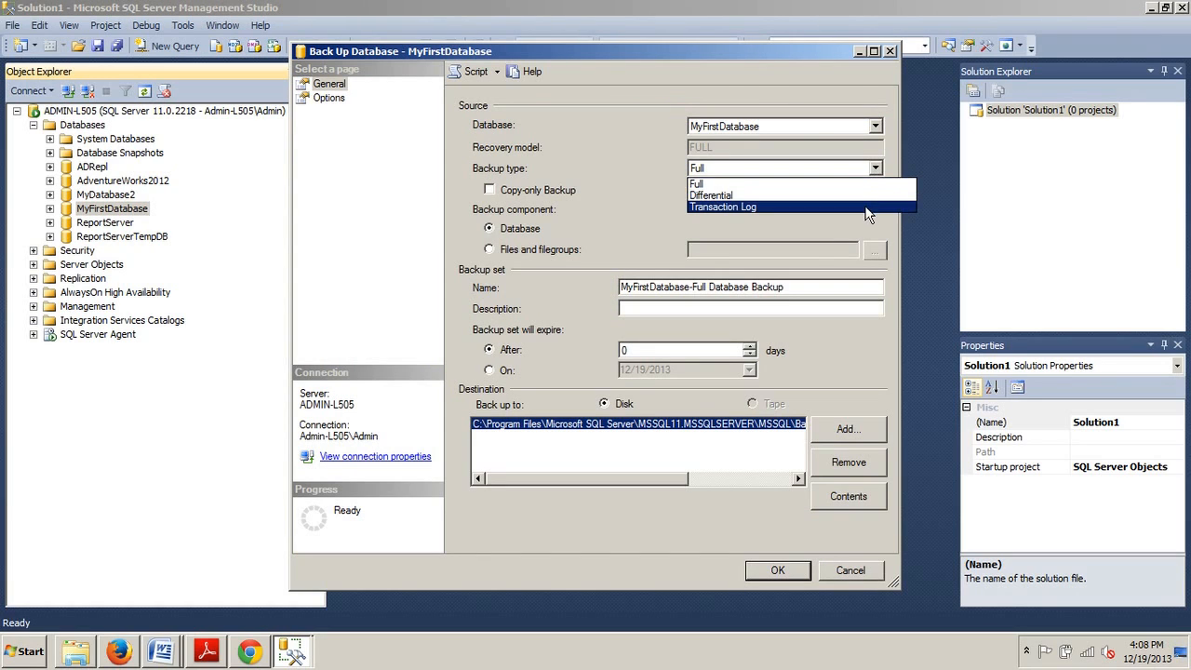
left_click(722, 207)
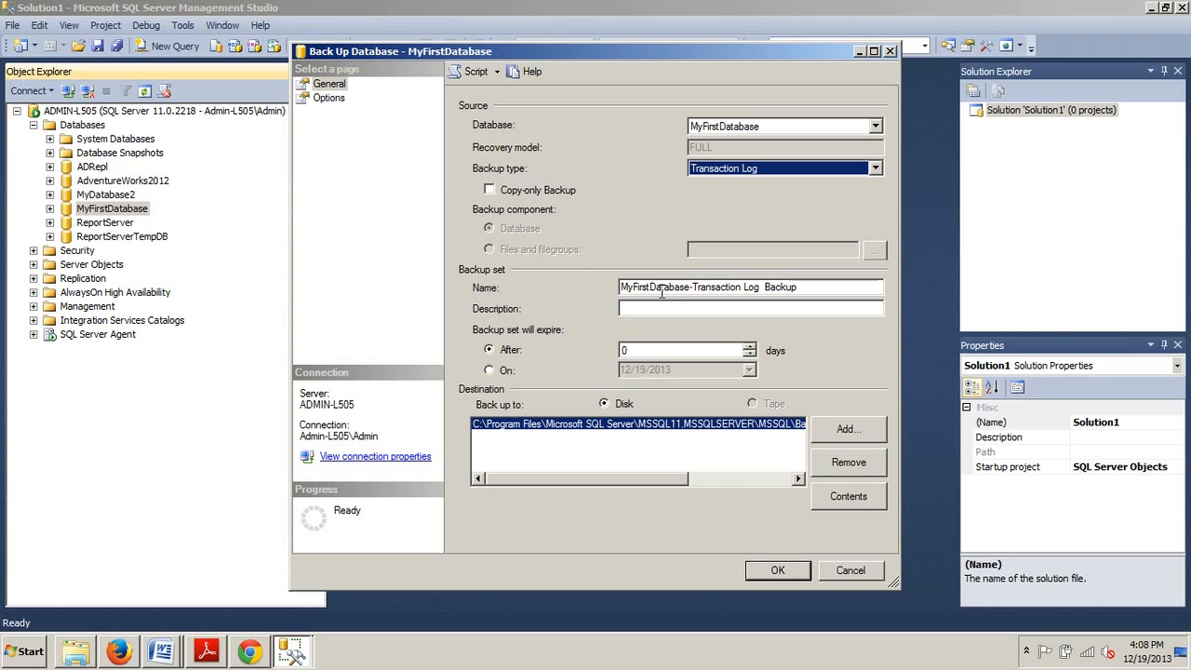
left_click(872, 168)
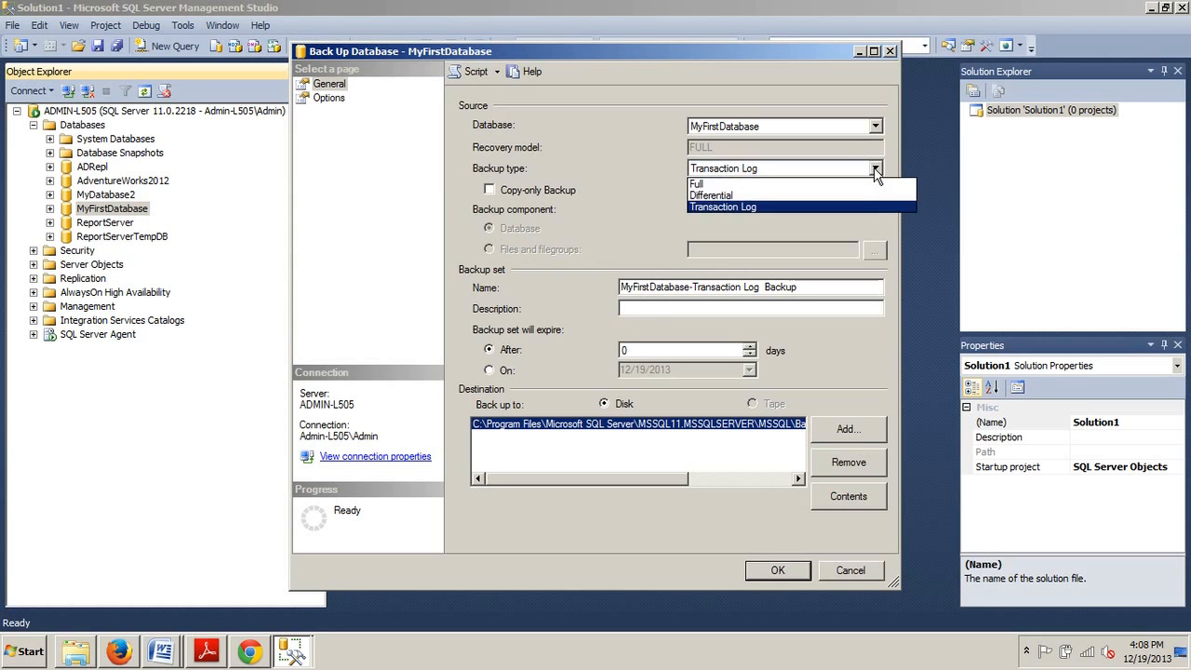
left_click(711, 195)
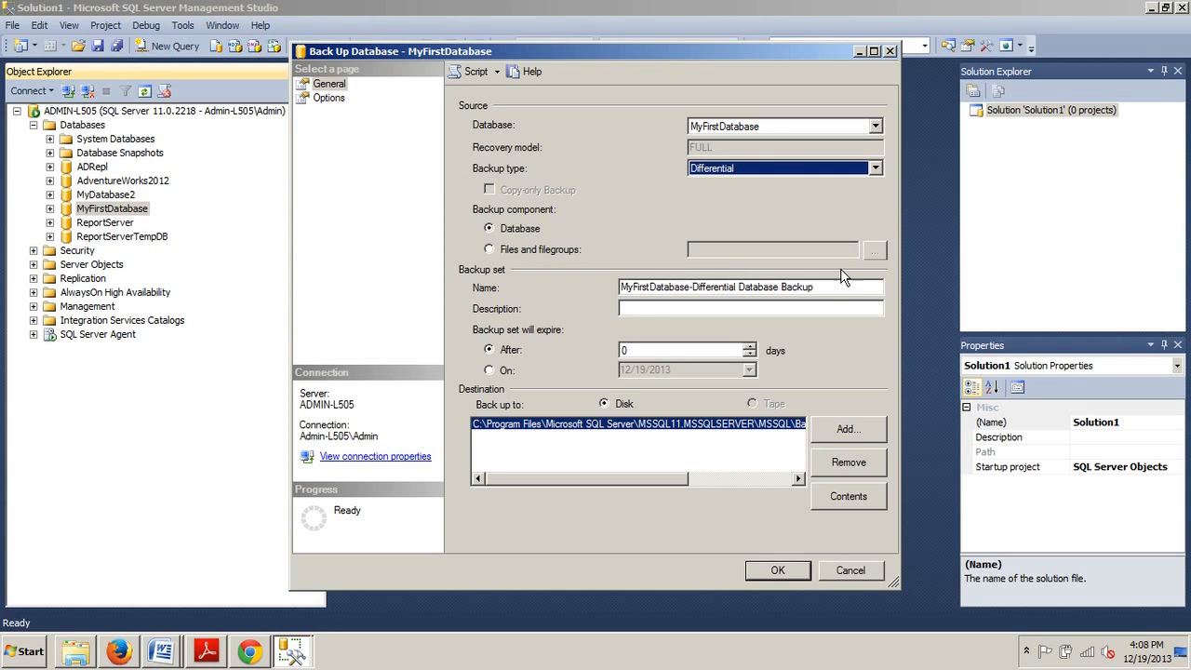
left_click(873, 168)
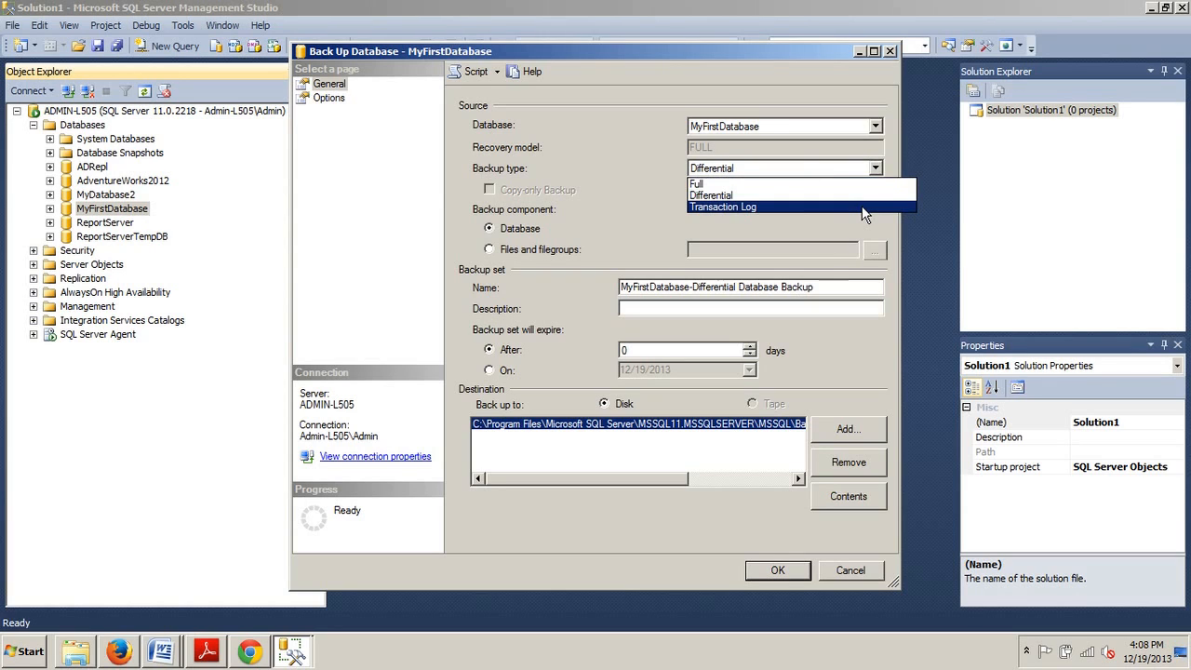
left_click(722, 207)
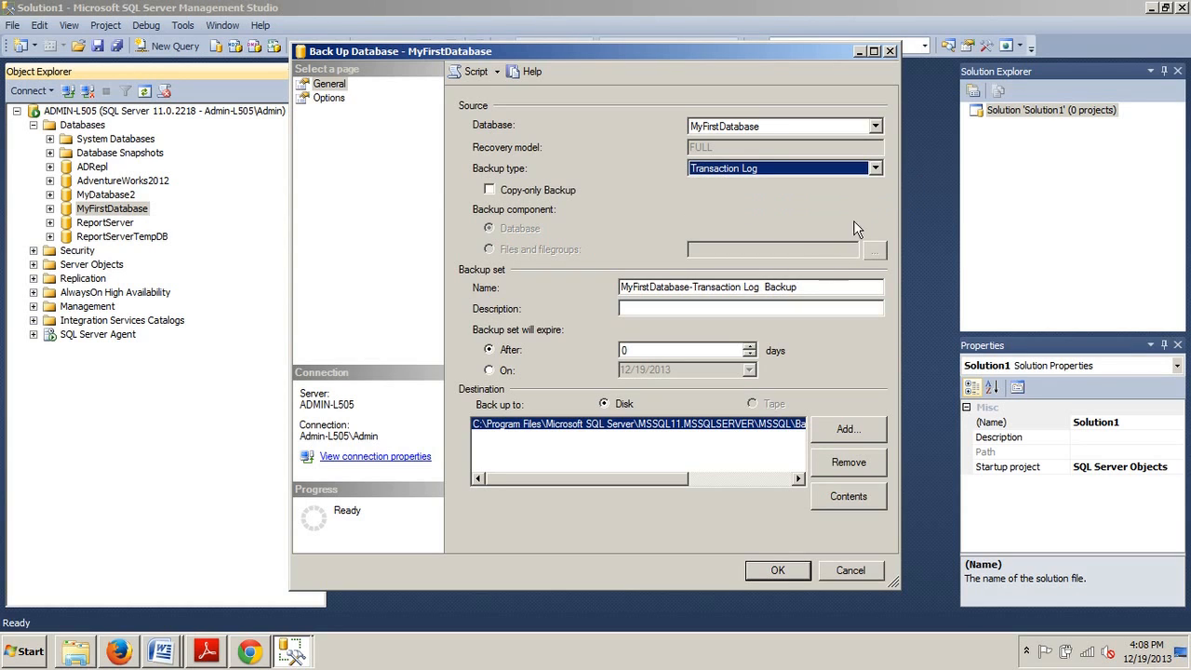
mouse_move(735, 379)
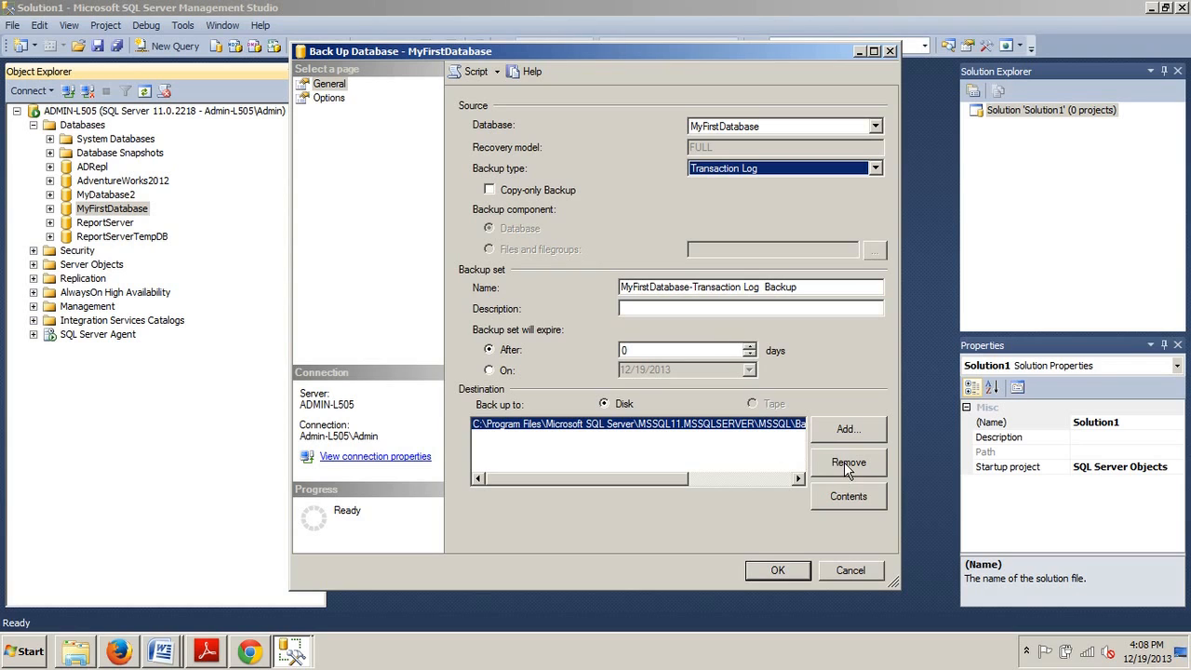
Remove the default destination and browse for a new backup file location.
left_click(849, 461)
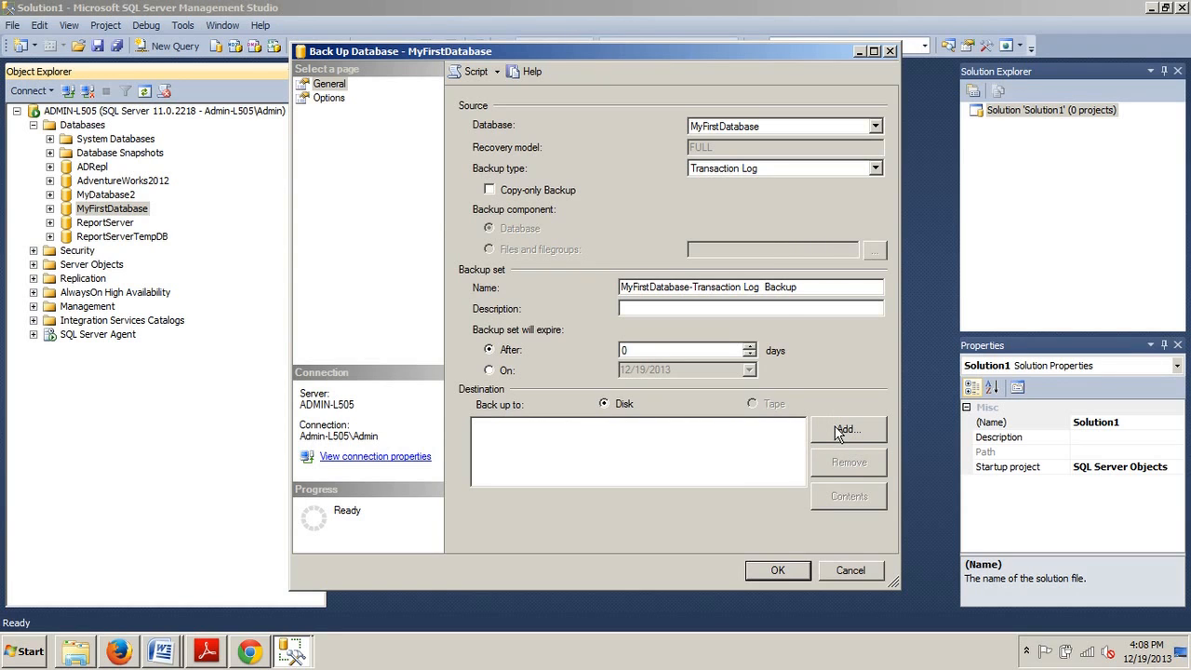
left_click(847, 428)
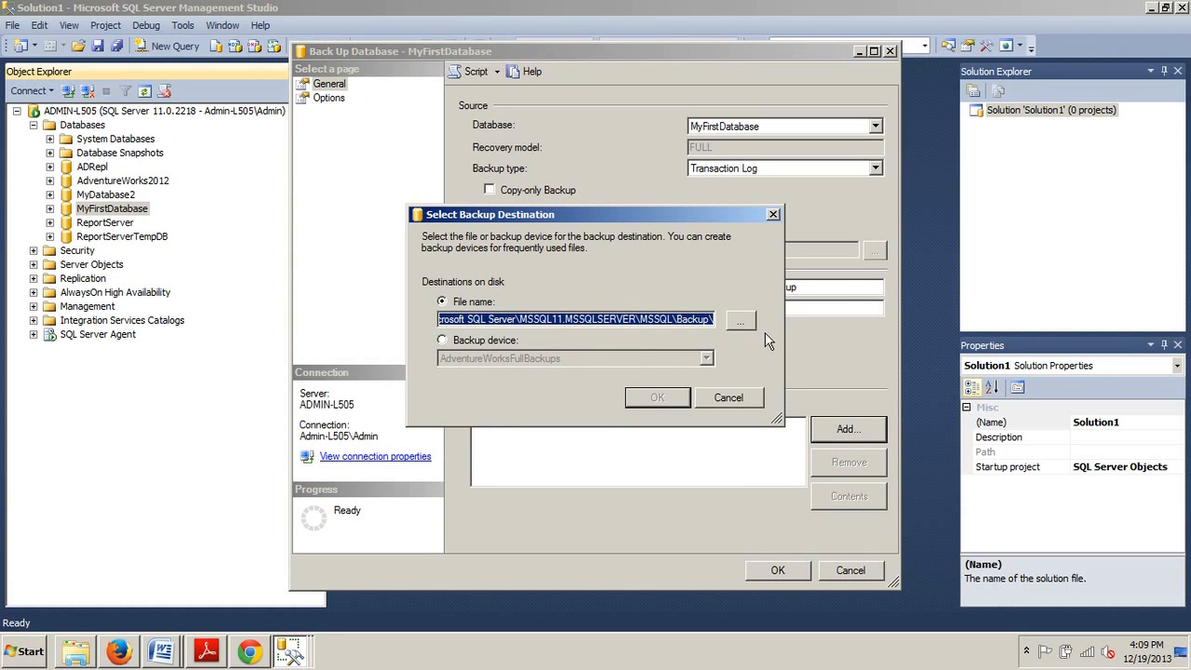
left_click(740, 320)
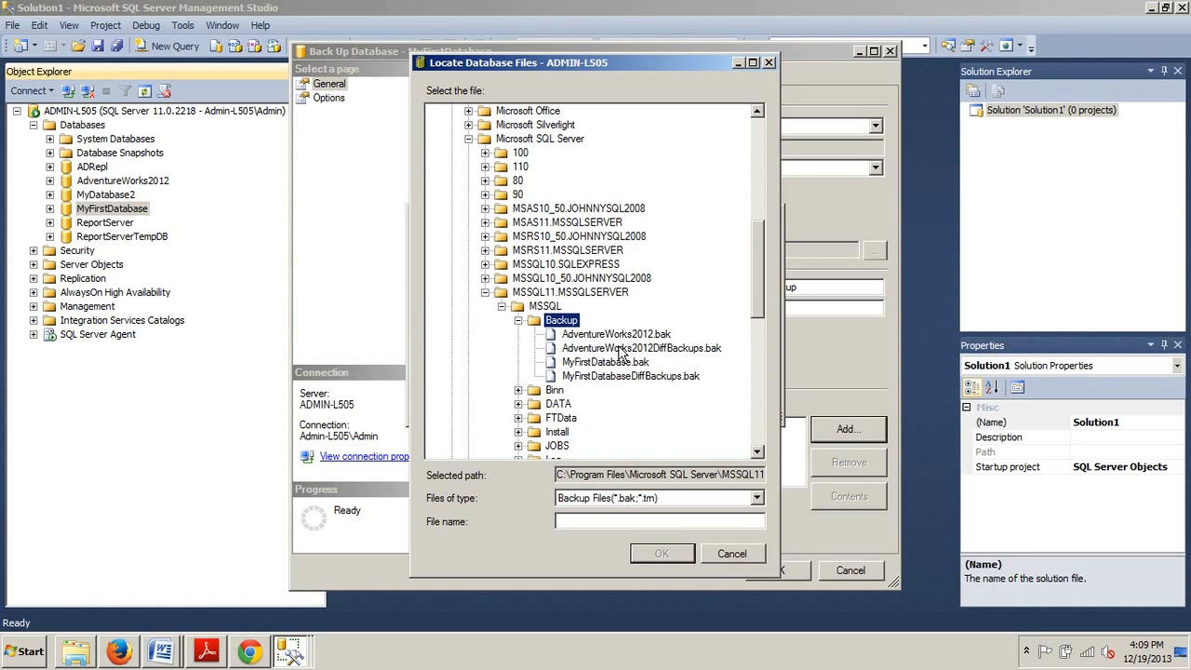
mouse_move(629, 353)
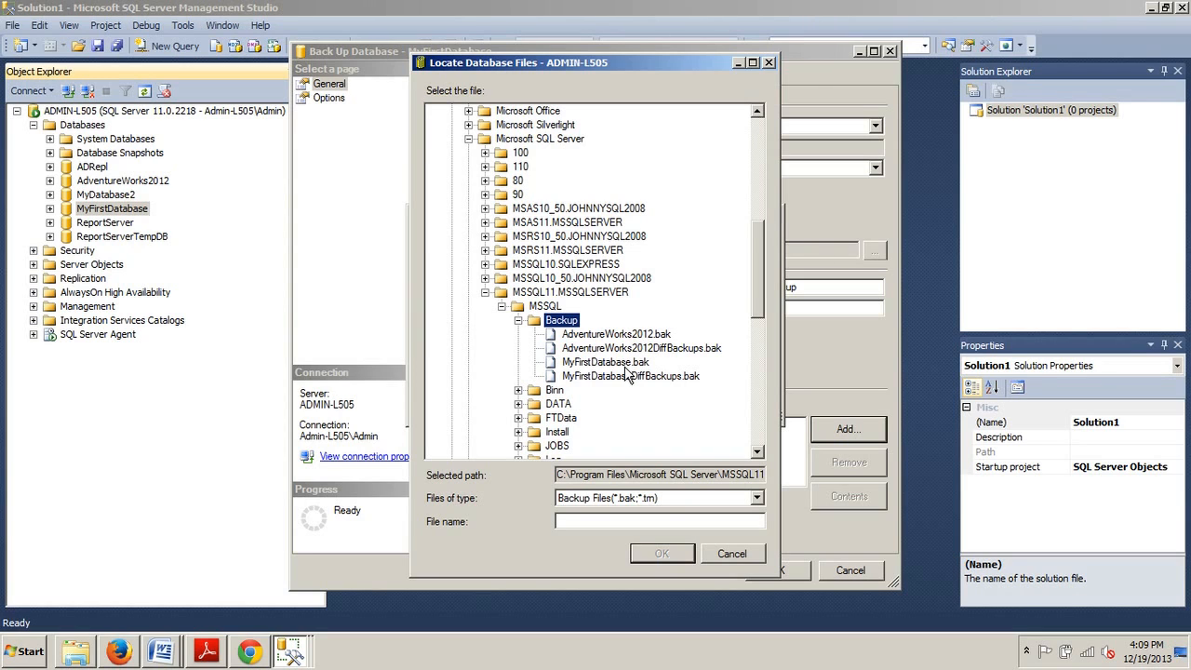
mouse_move(624, 376)
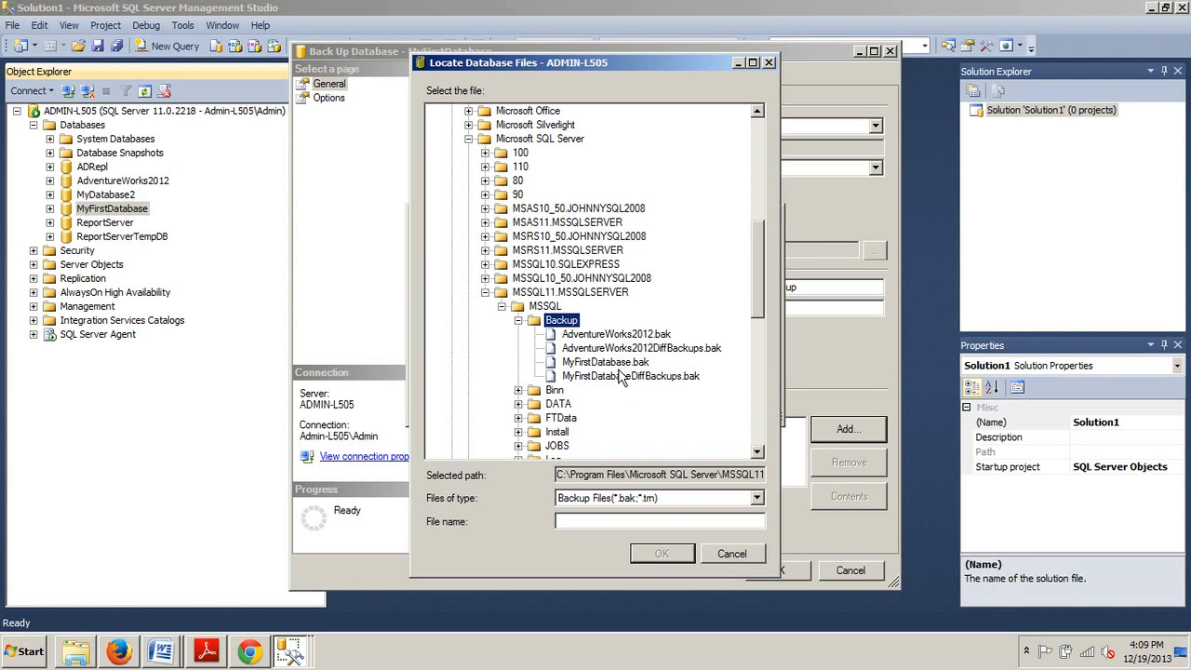
mouse_move(587, 368)
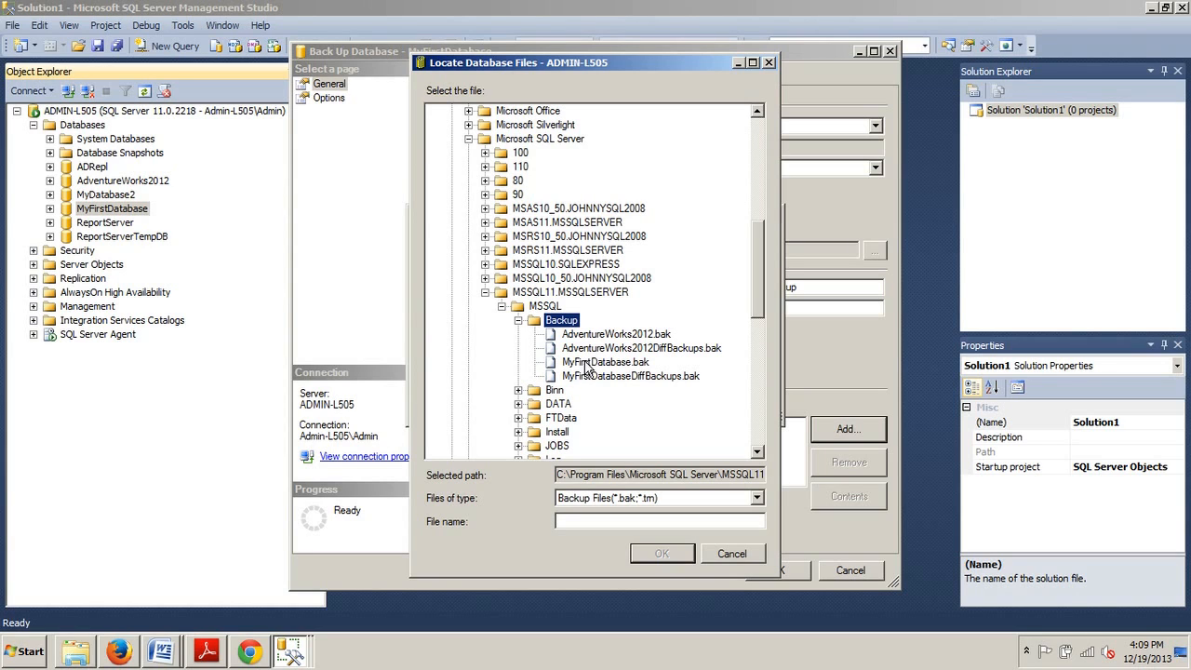
mouse_move(612, 384)
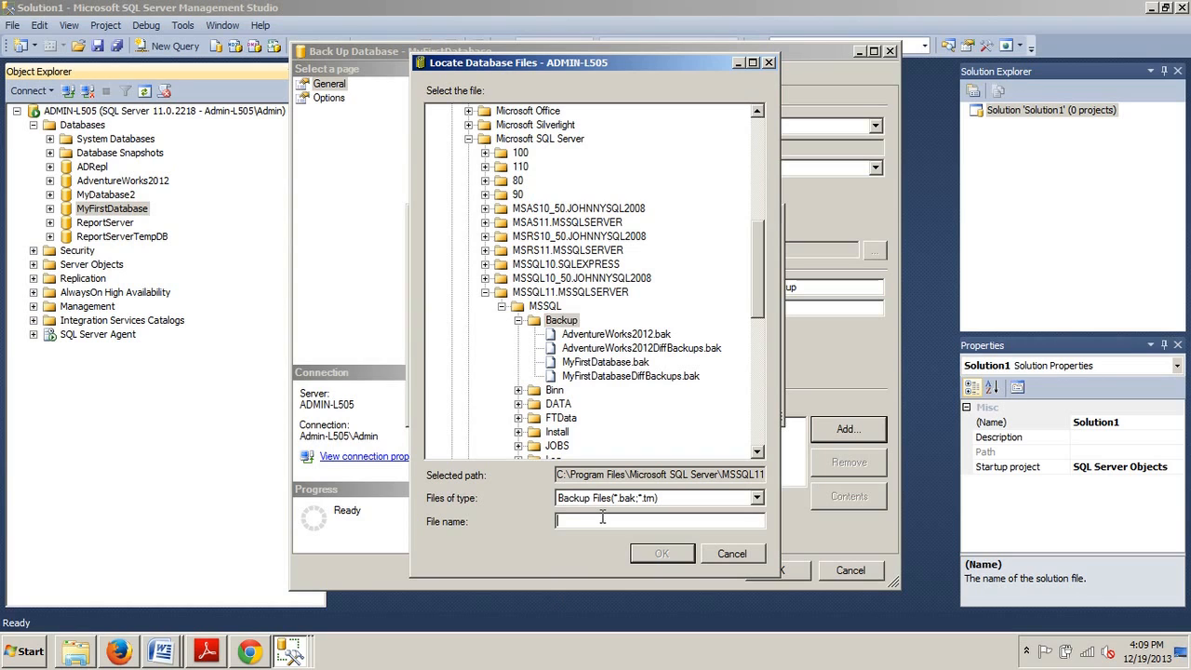
Name the destination file MyFirstDatabaseTLogBackups.trn in the Backup folder and accept it.
type("MyFirstDatabase")
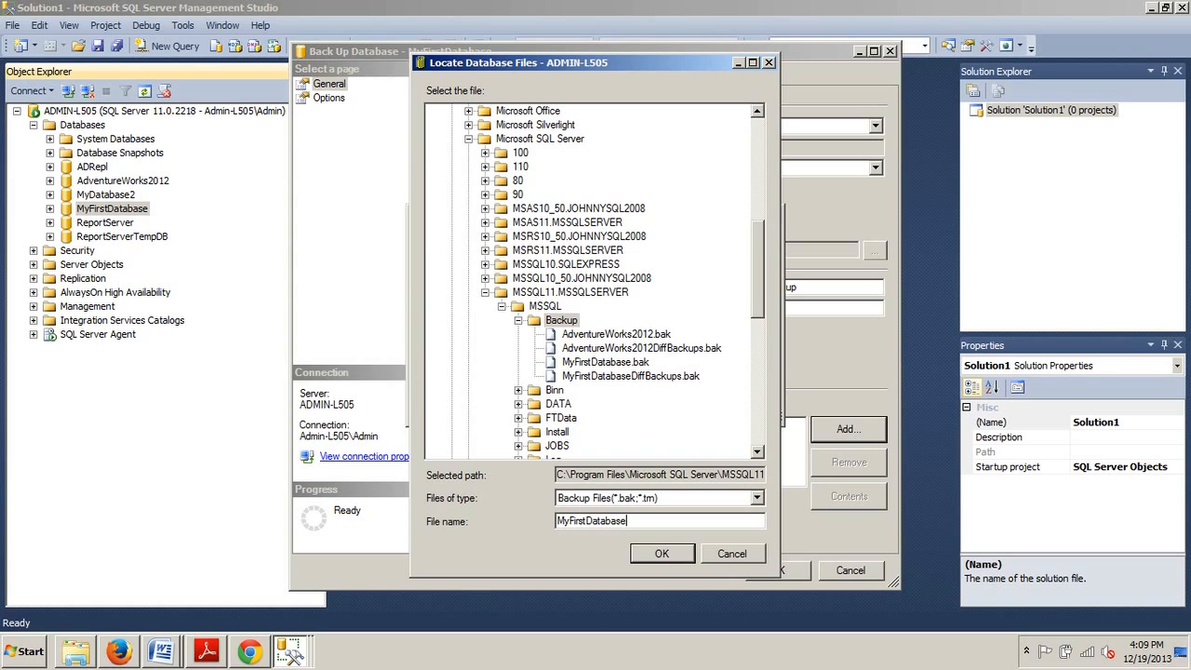
type("TLogBackups.trn")
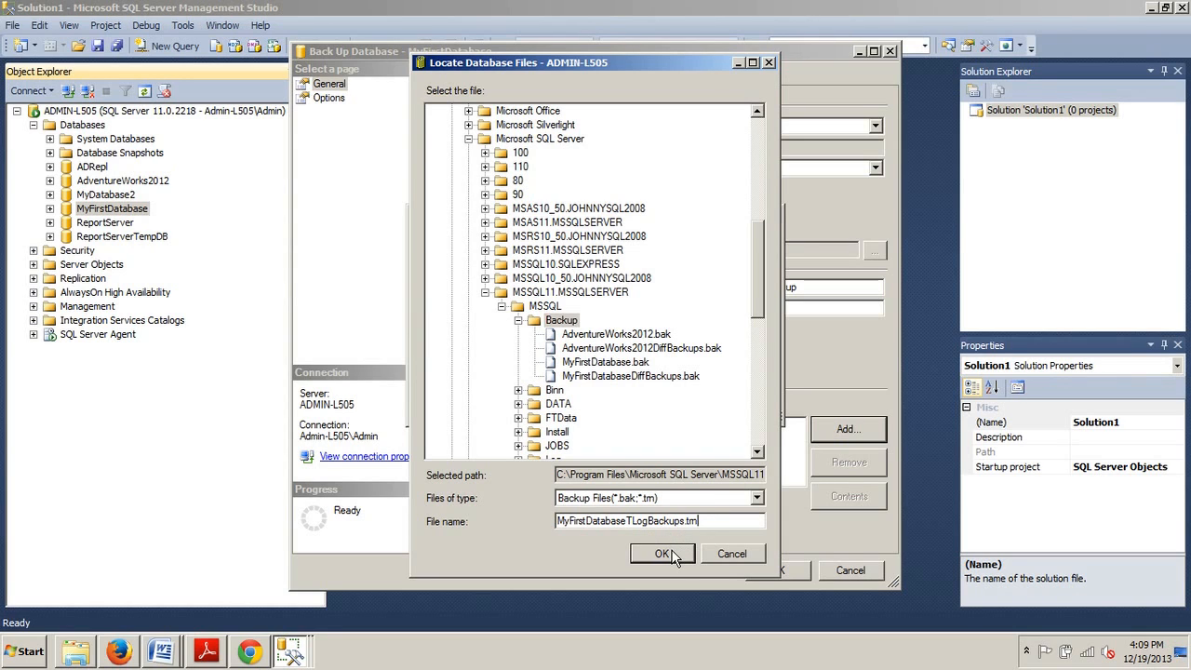
left_click(662, 555)
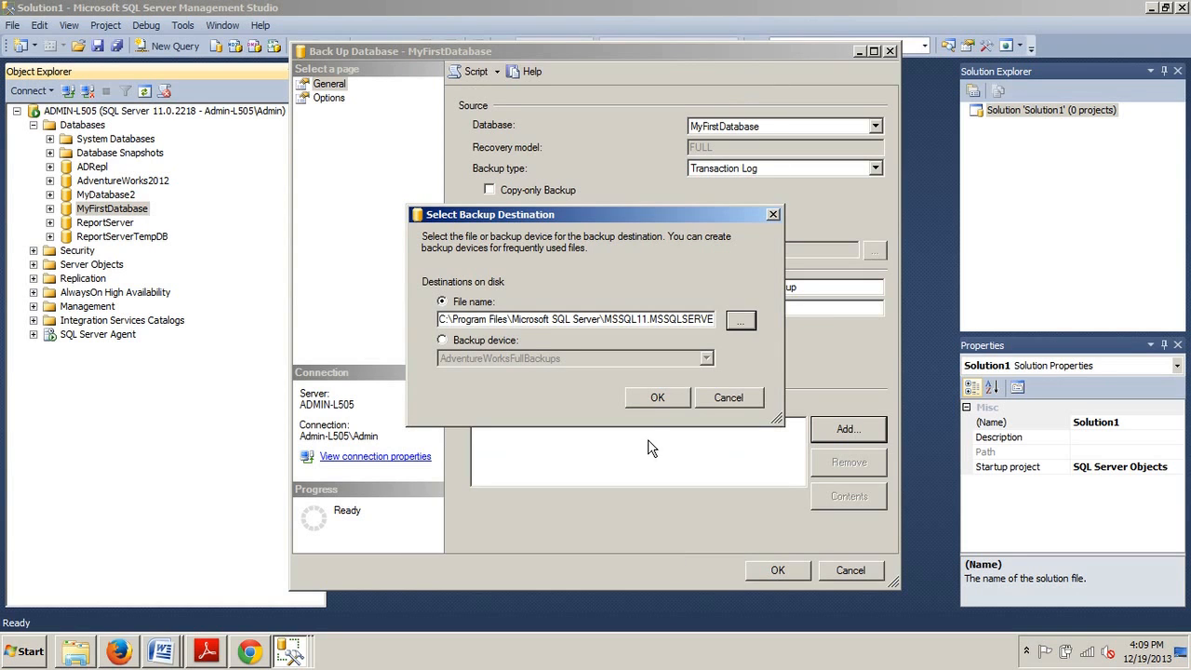
left_click(657, 398)
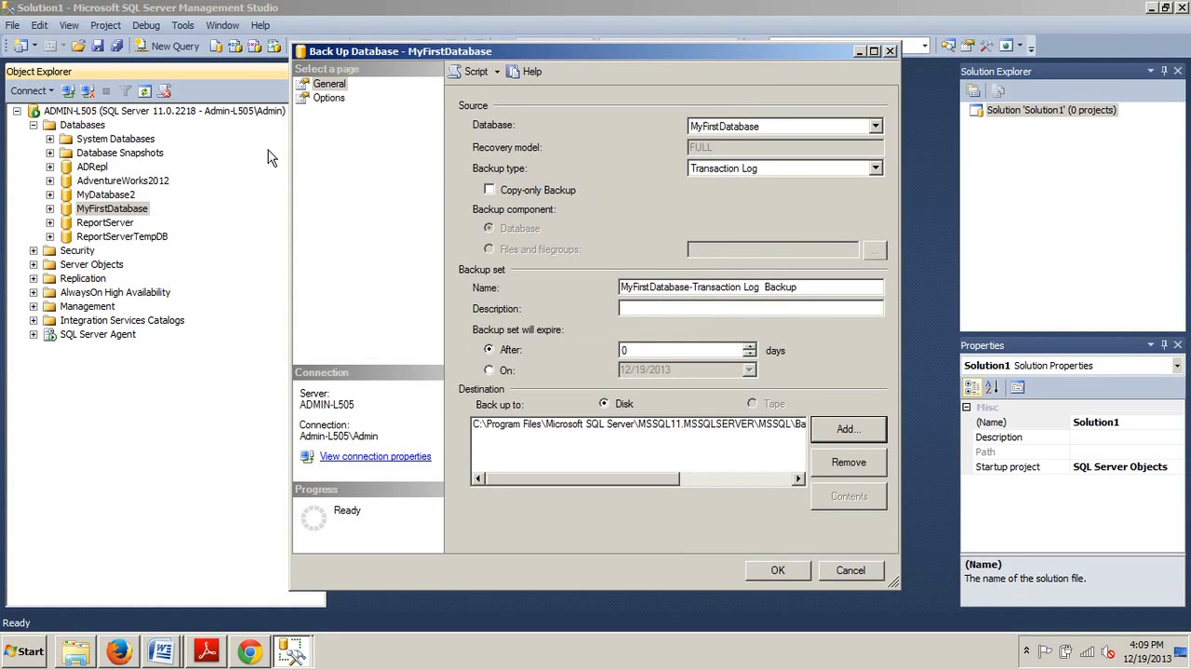
Keep 'Truncate the transaction log' in Options, run the backup and dismiss the success message.
left_click(327, 97)
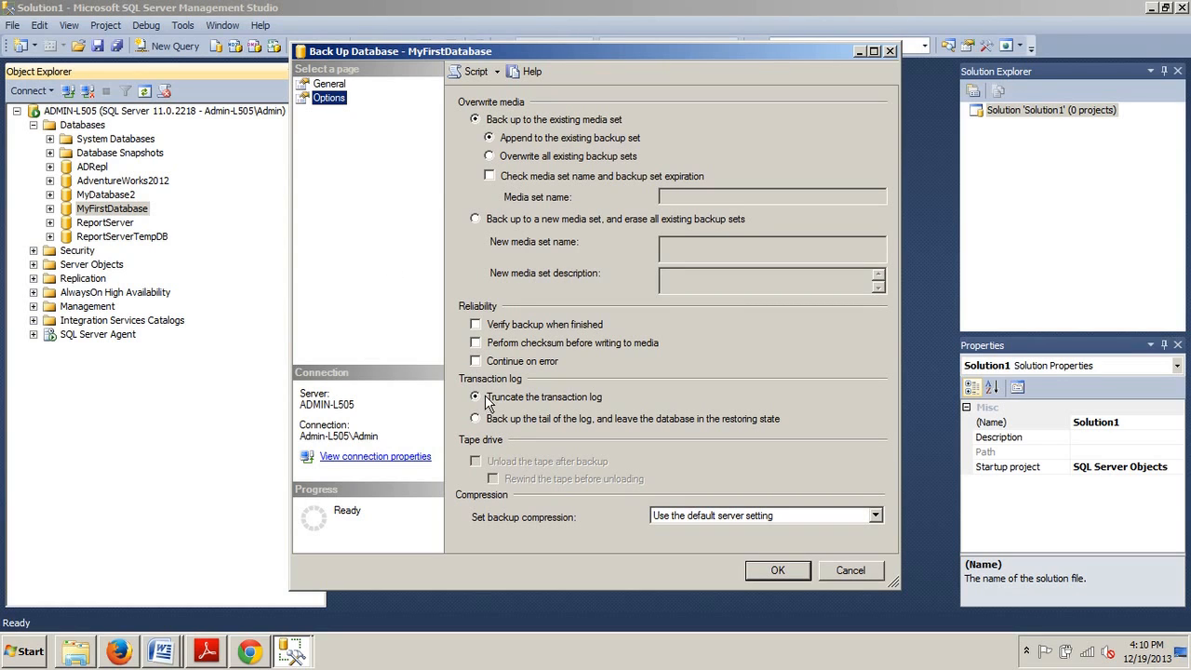
mouse_move(495, 430)
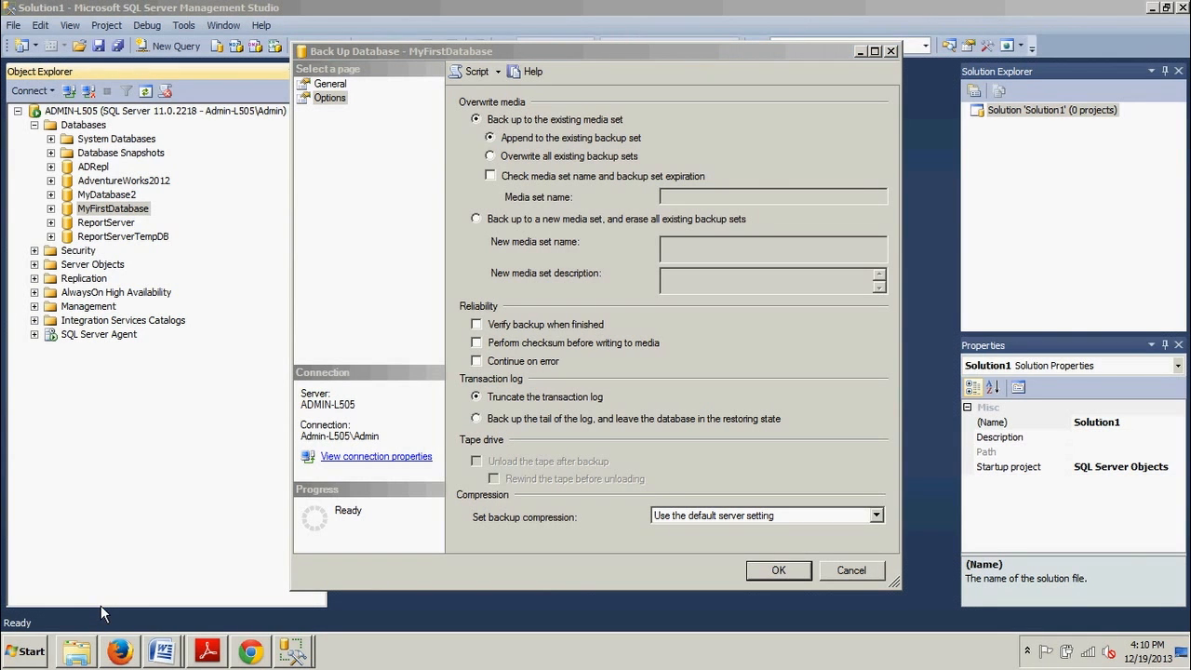
mouse_move(417, 179)
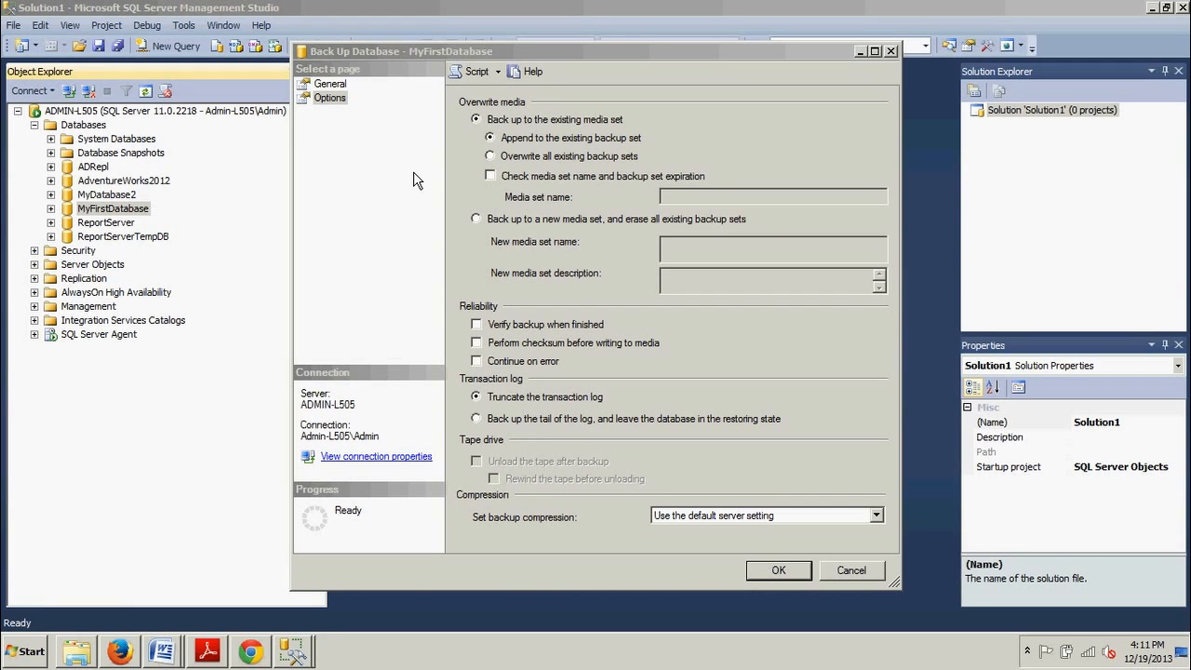
mouse_move(530, 160)
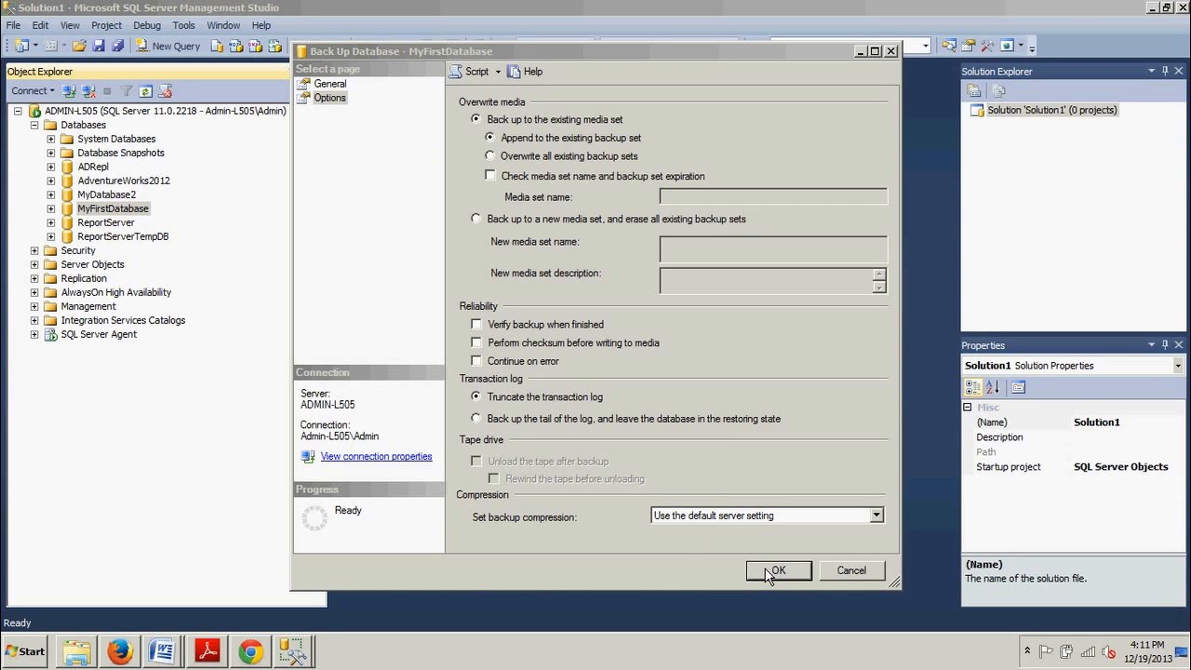
left_click(777, 569)
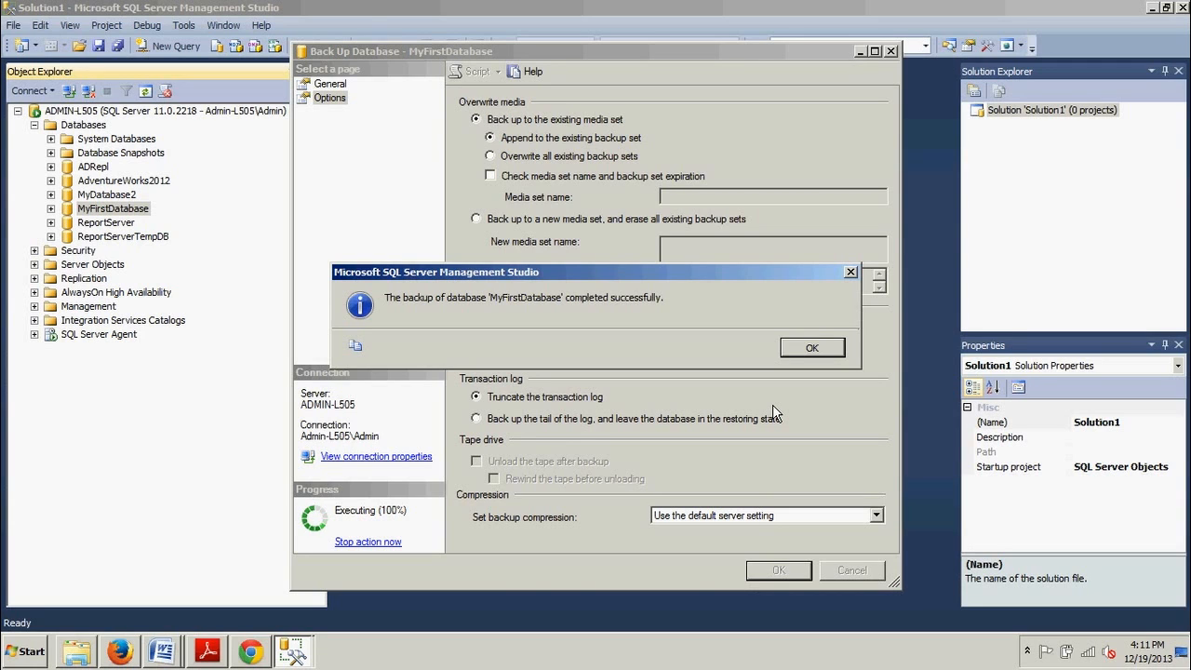
mouse_move(811, 348)
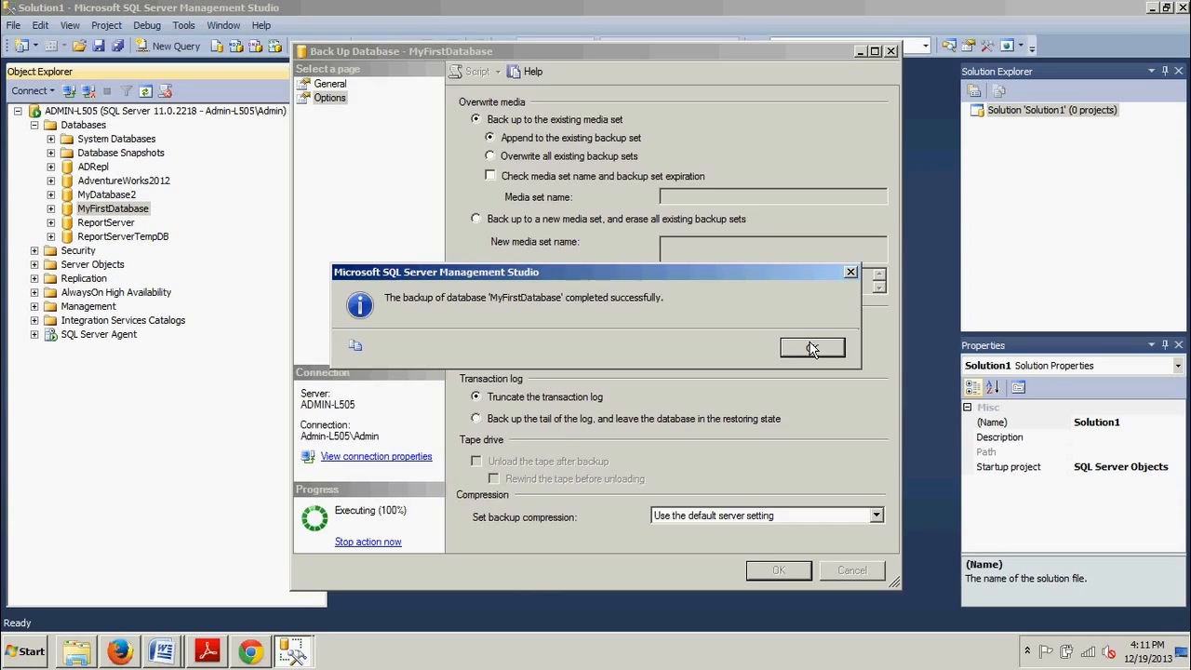
left_click(811, 348)
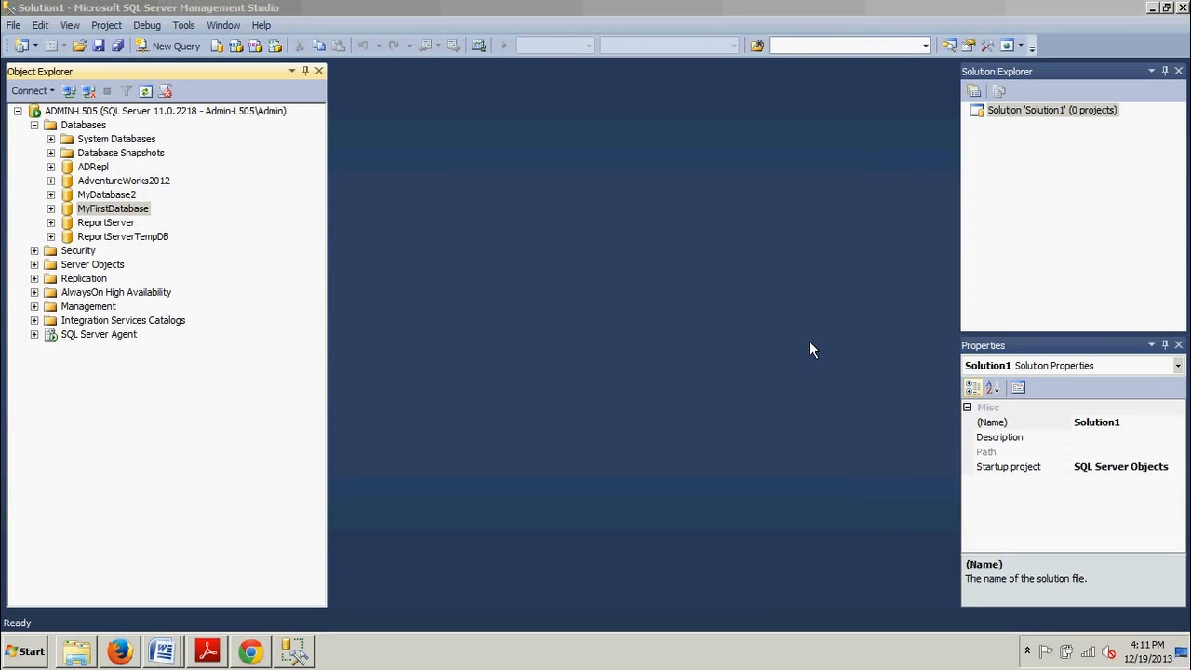
mouse_move(126, 569)
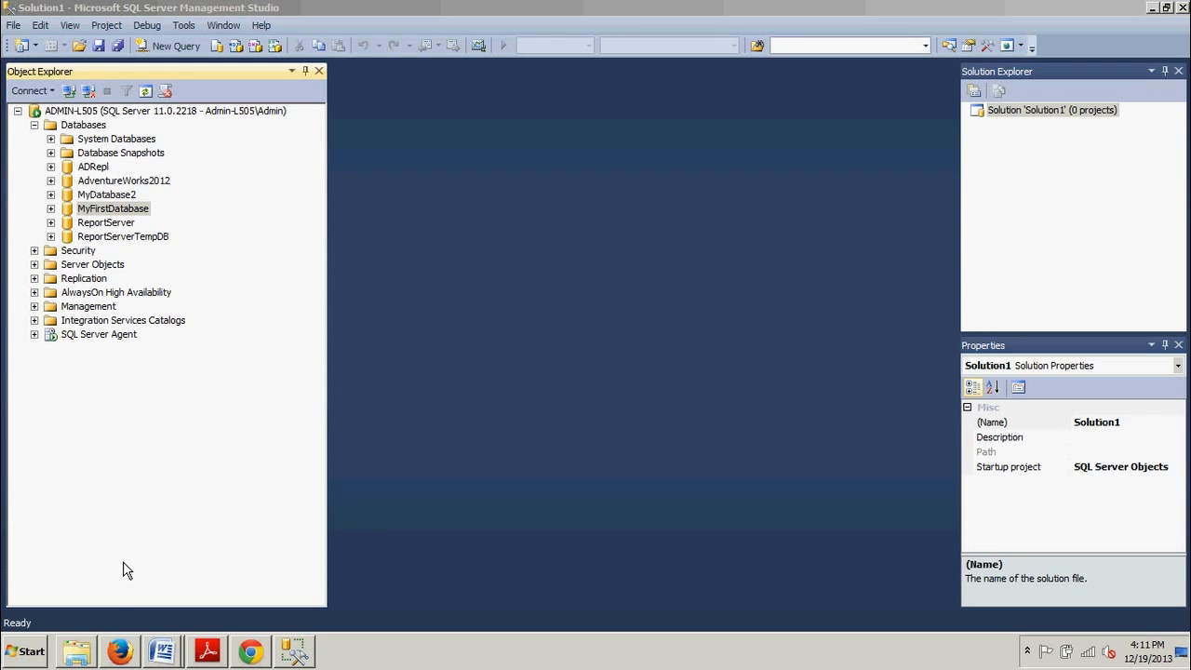
mouse_move(105, 610)
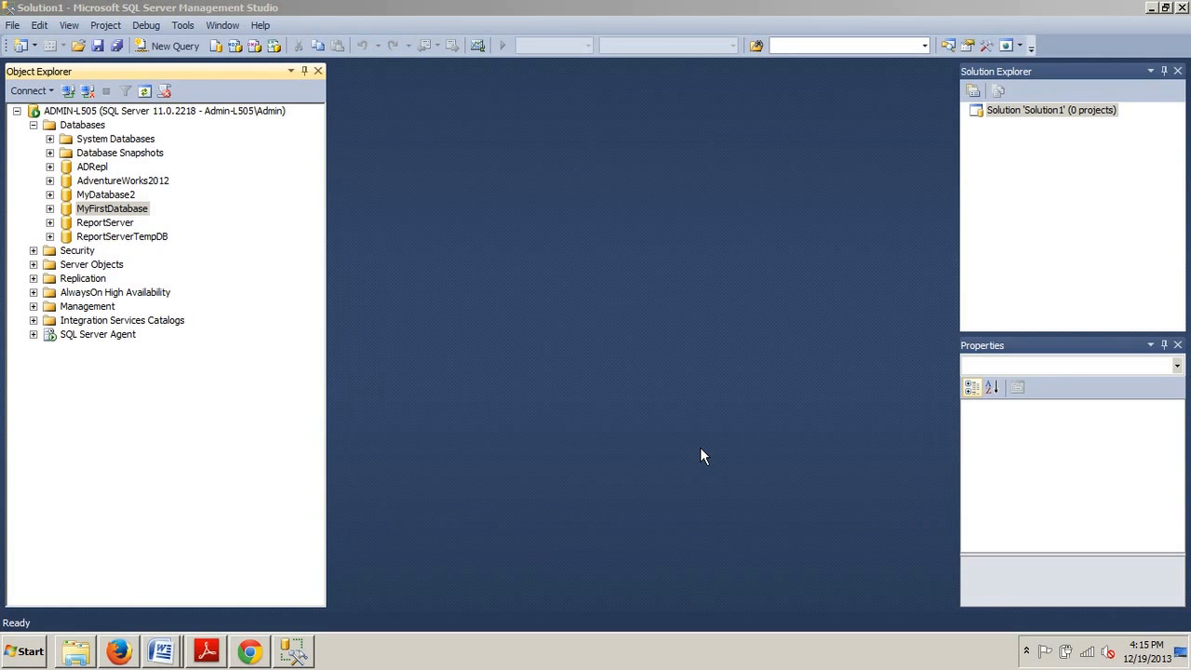
Bring the Word document with the BACKUP LOG script back to the front.
left_click(112, 209)
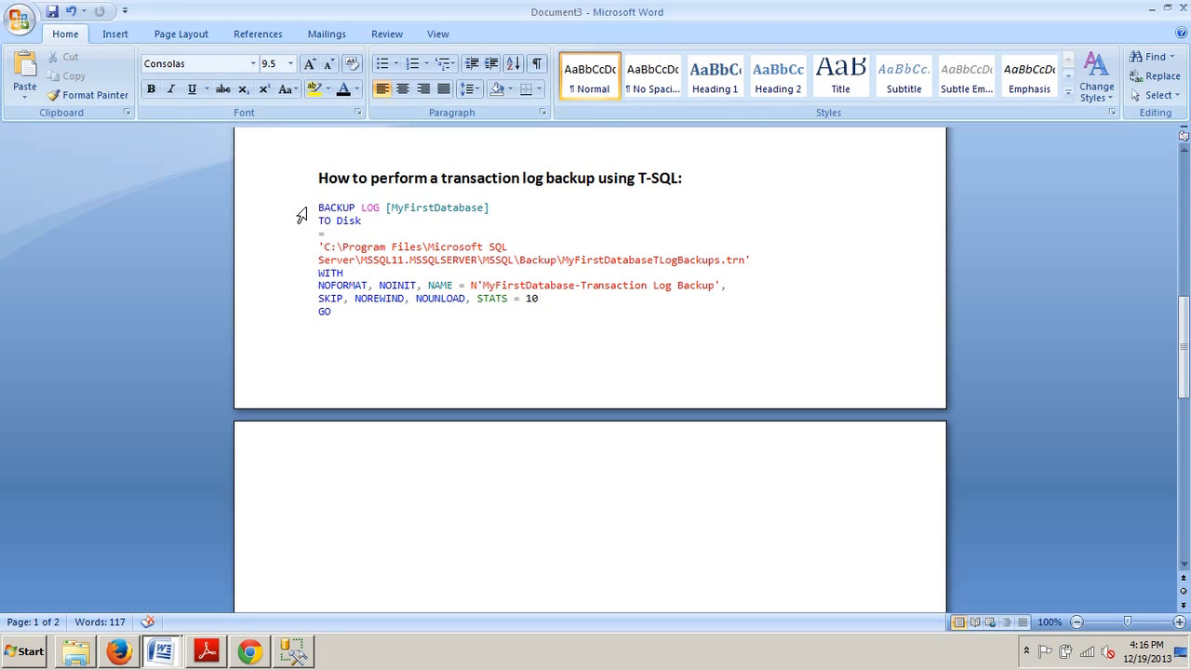
left_click(331, 311)
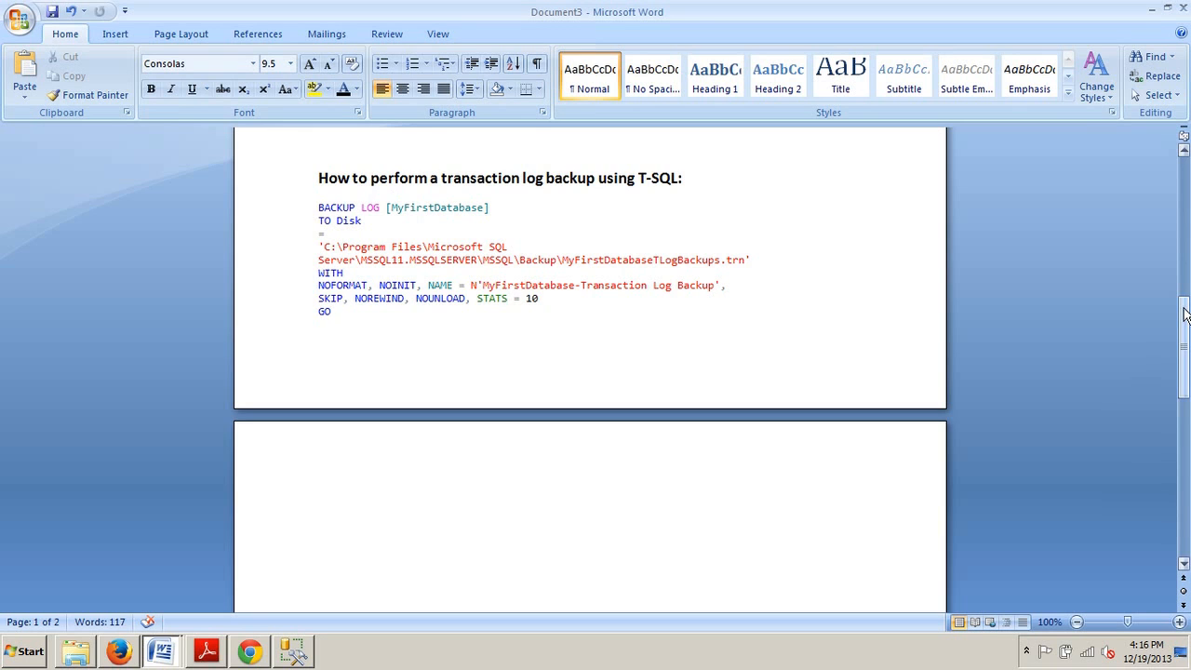
scroll("down", 3)
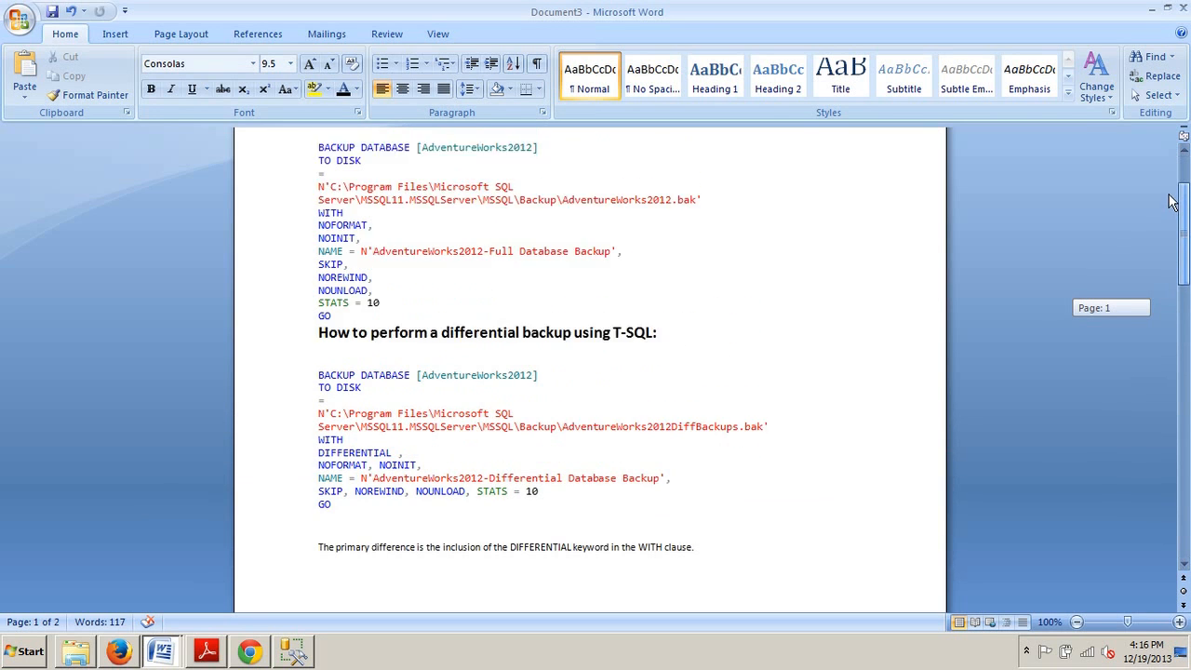
scroll("up", 3)
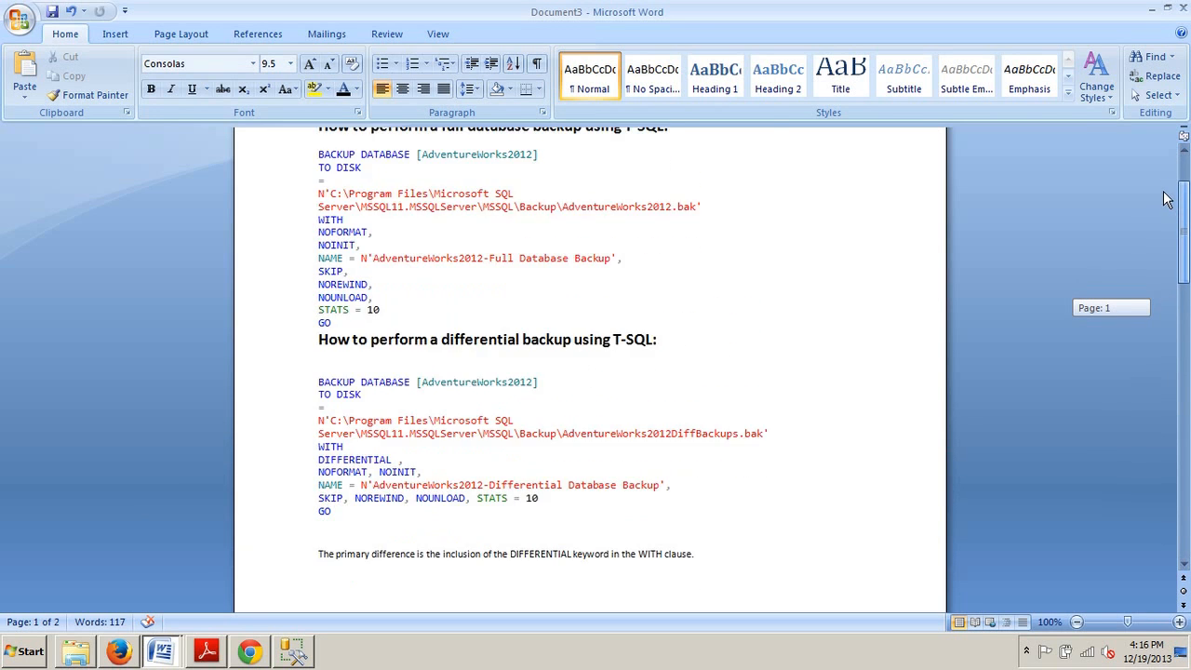
scroll("down", 3)
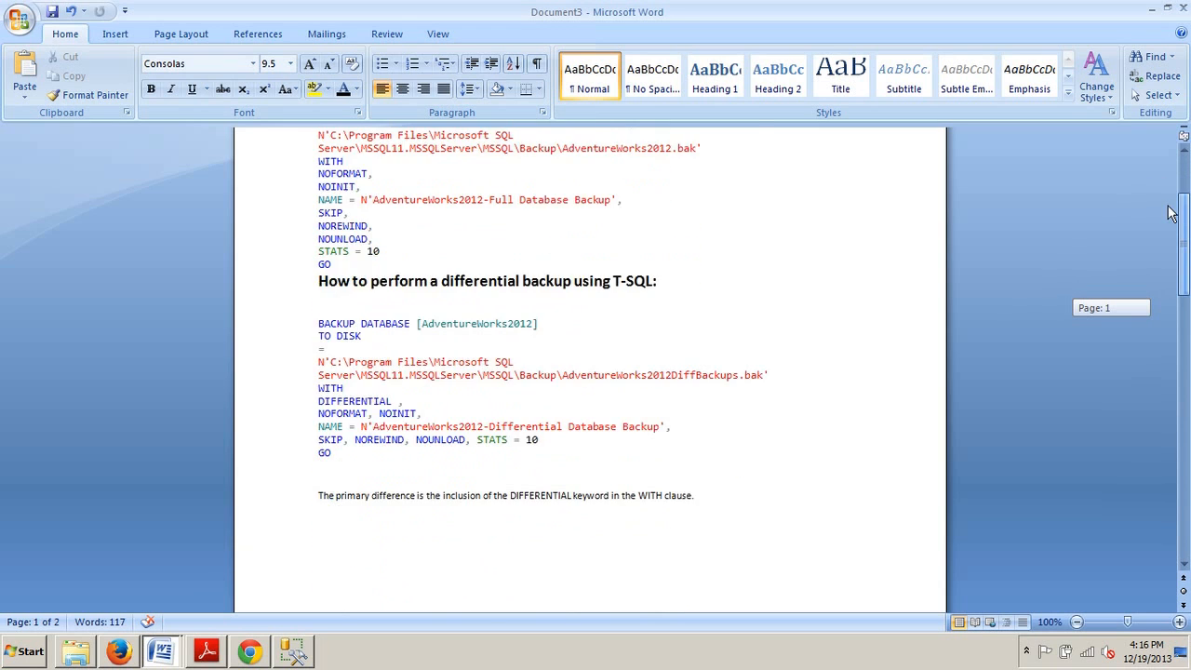
scroll("down", 3)
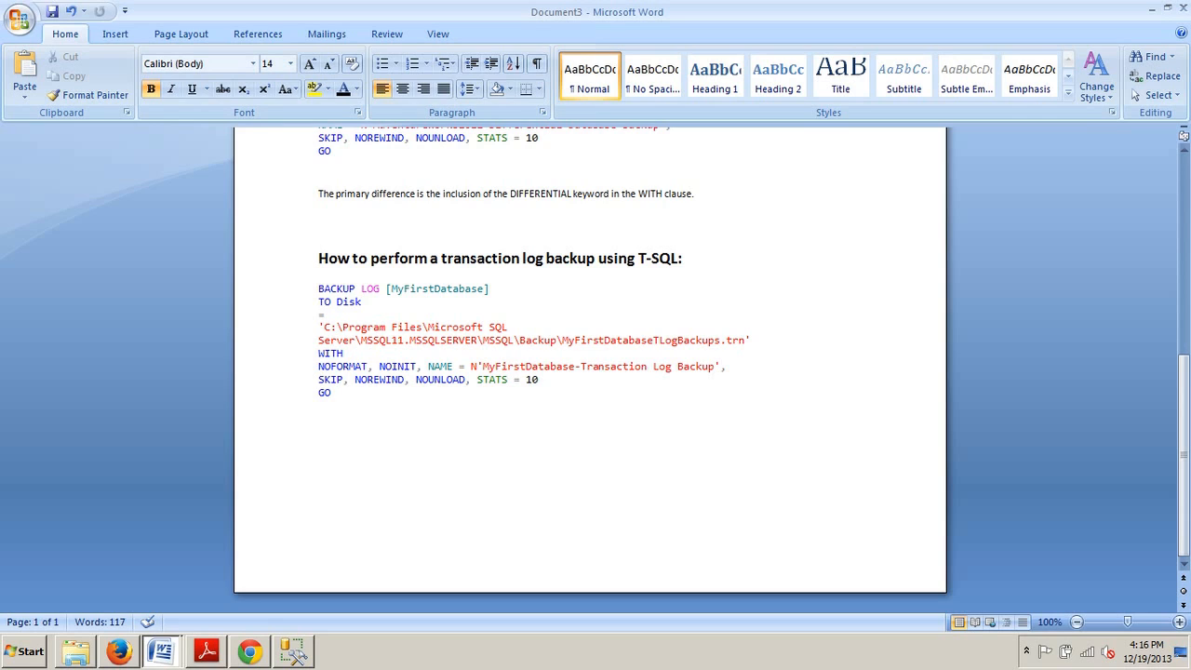
left_click(320, 257)
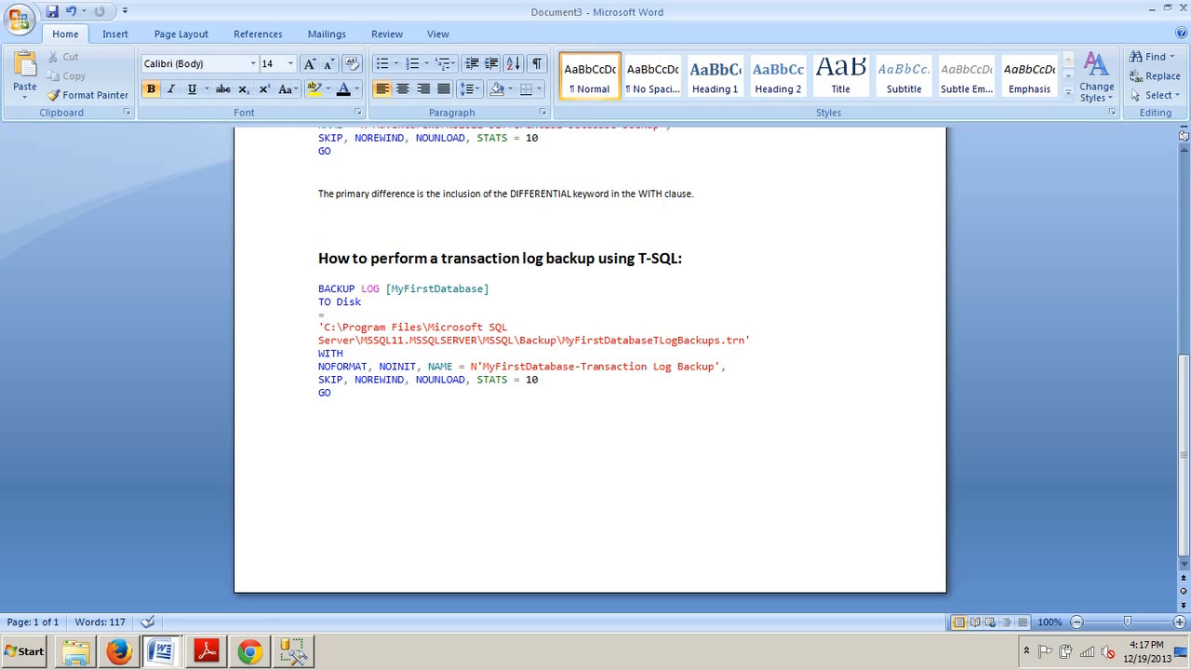
left_click(320, 257)
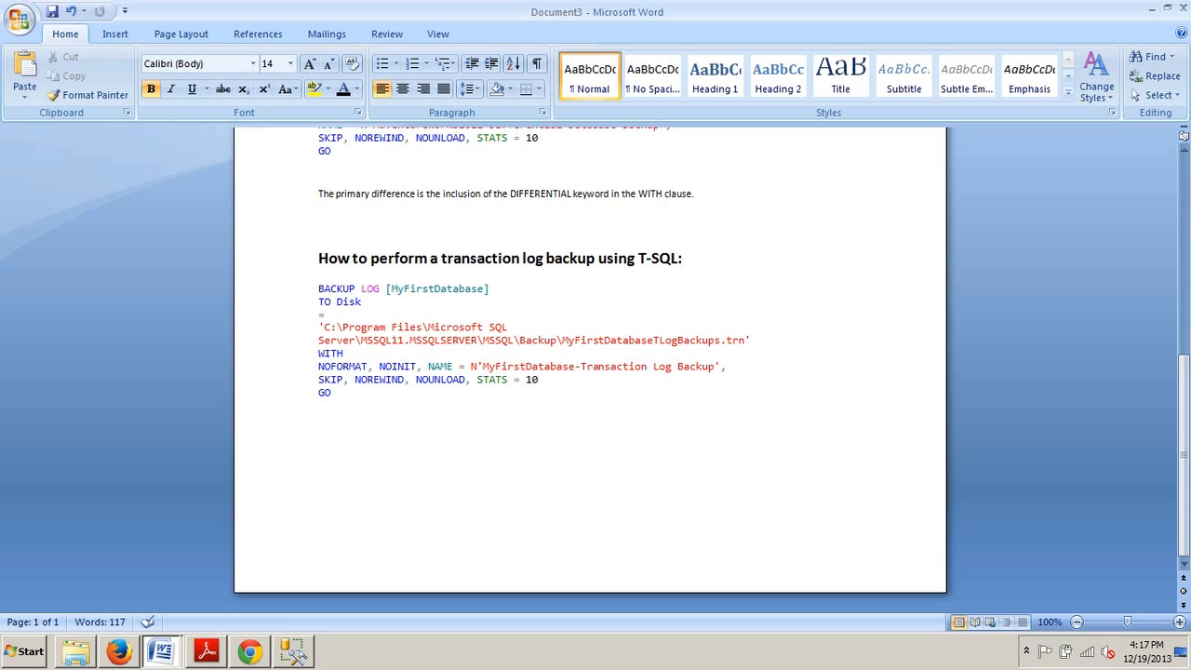
left_click(320, 257)
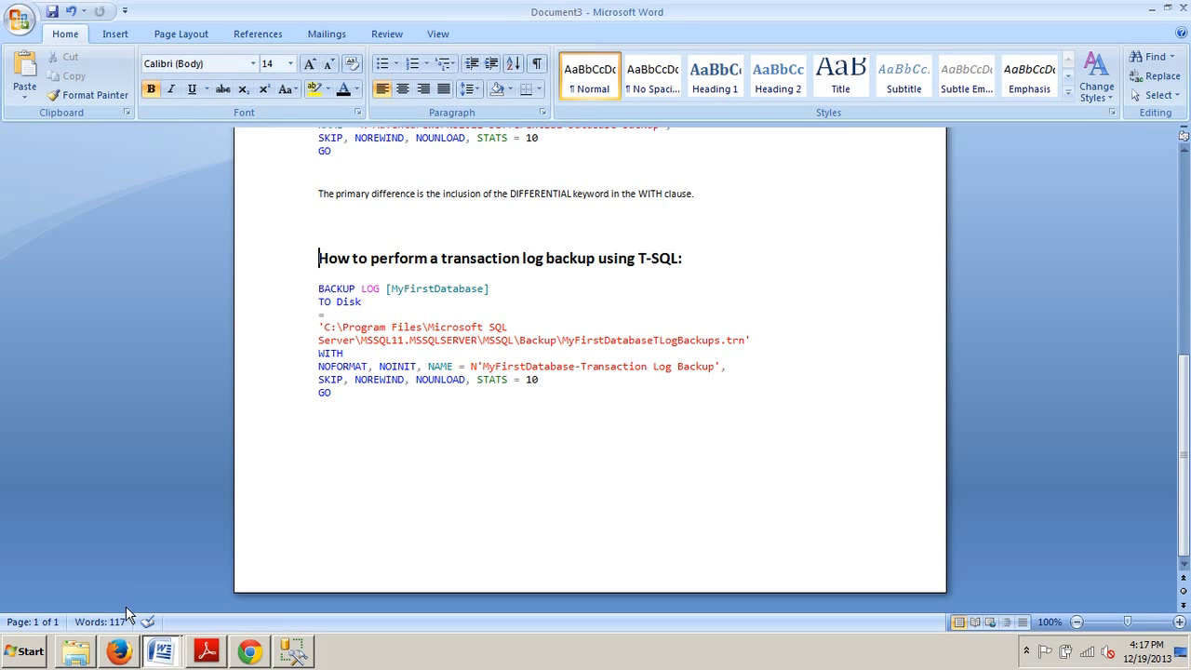